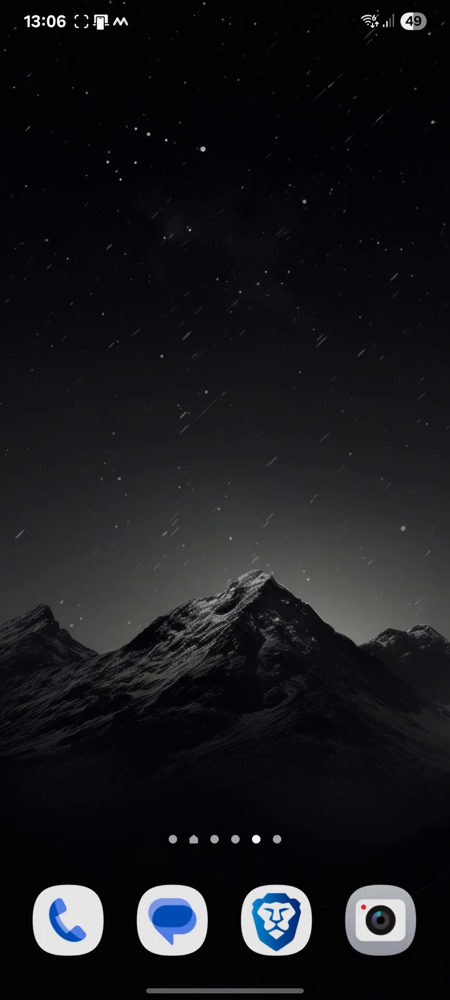
Launch Brave from the dock, showing the vanced.me ReVanced Manager download page.
{"action": "left_click", "coordinate": [276, 920]}
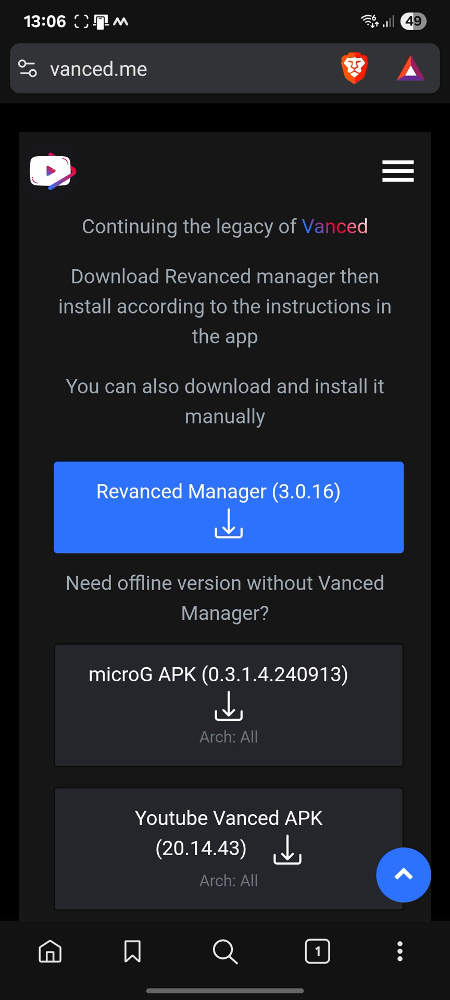
Download ReVanced Manager 3.0.16 and install it through Package installer, allowing unknown apps.
{"action": "left_click", "coordinate": [228, 507]}
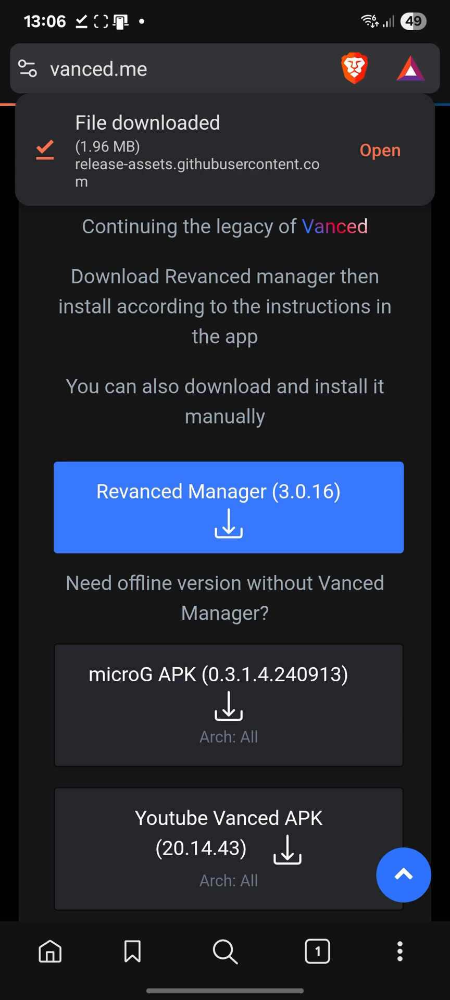
{"action": "left_click", "coordinate": [380, 150]}
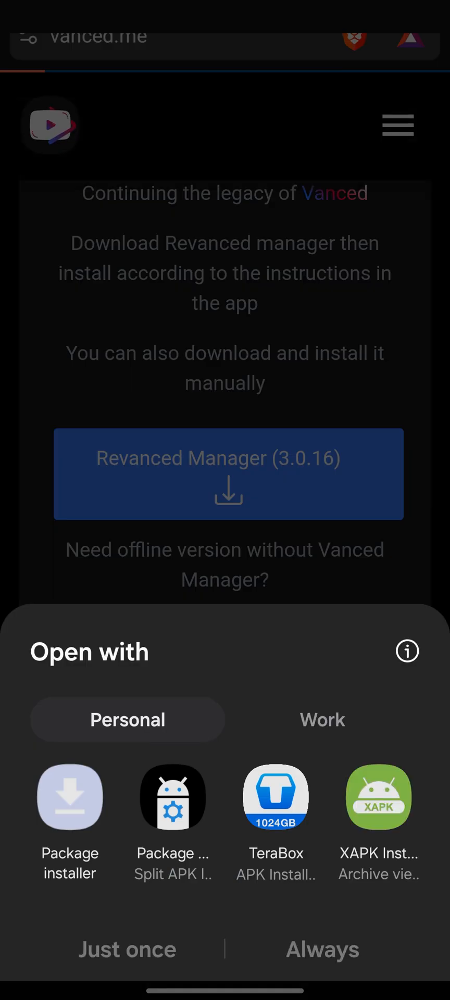
{"action": "left_click", "coordinate": [70, 796]}
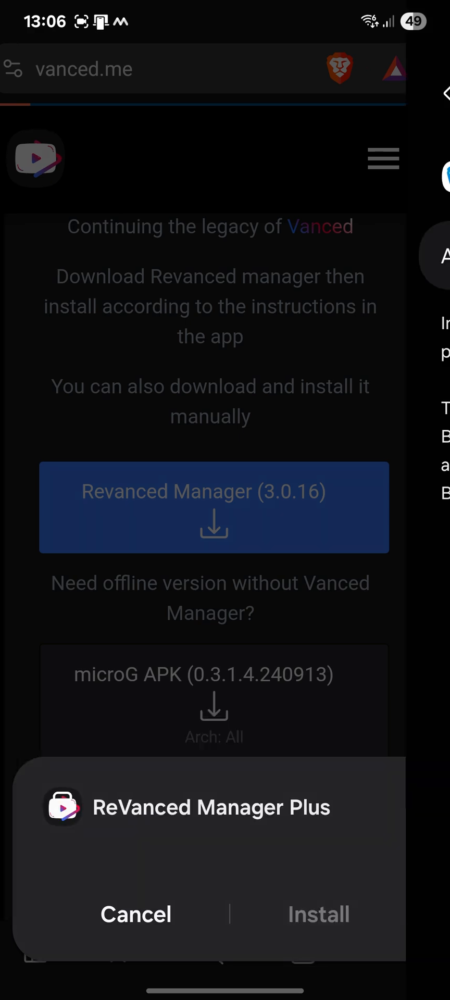
{"action": "left_click", "coordinate": [318, 914]}
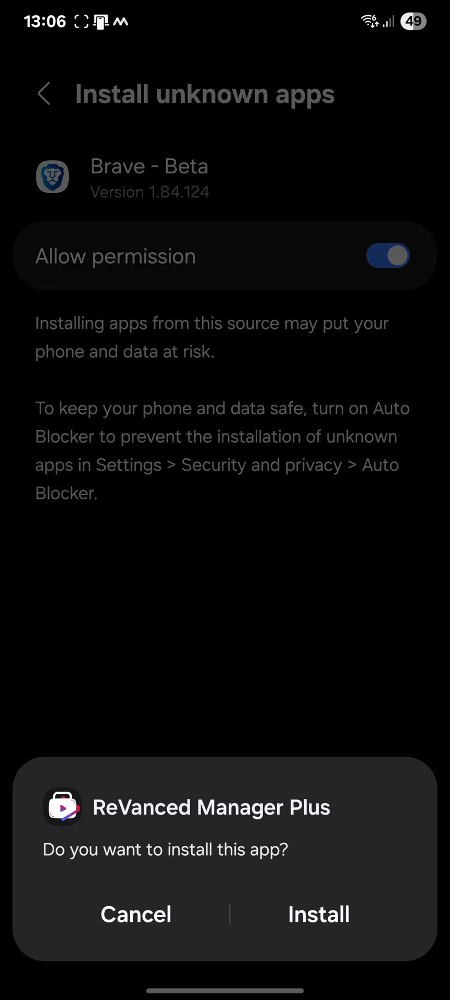
{"action": "left_click", "coordinate": [318, 914]}
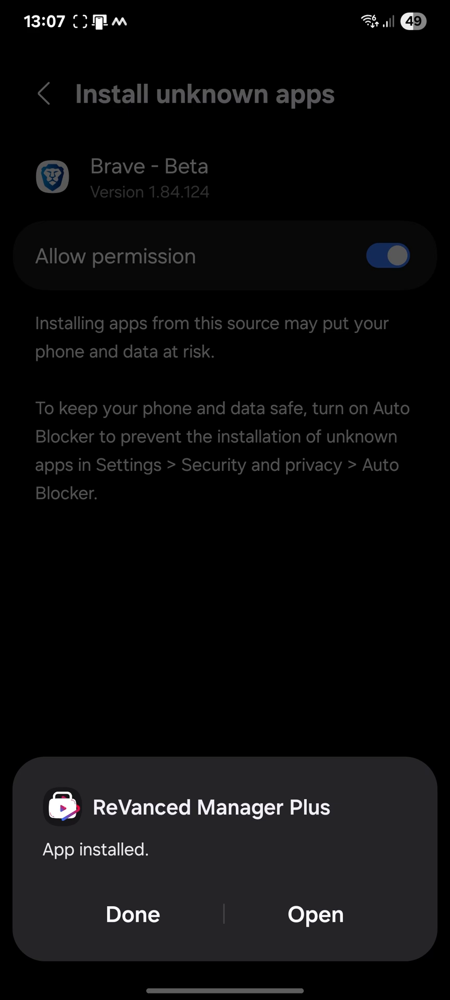
{"action": "left_click", "coordinate": [133, 914]}
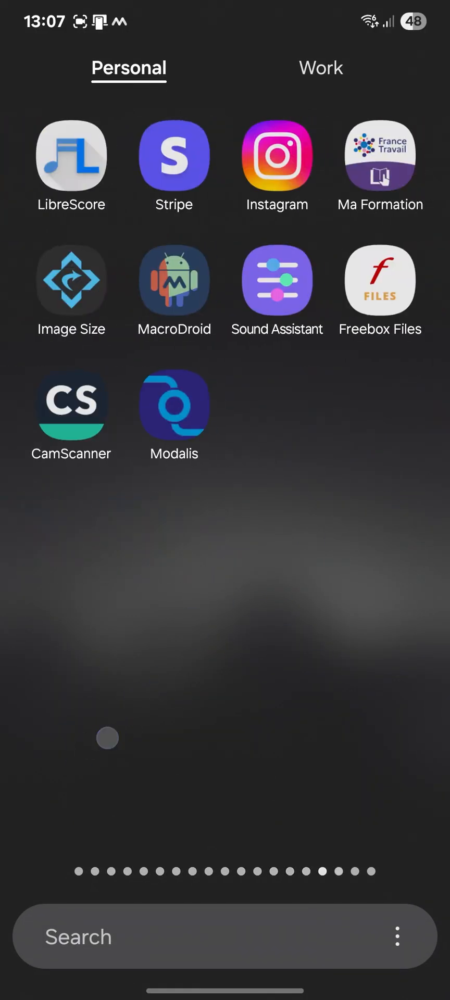
Launch ReVanced Manager and scroll its list of installed and uninstalled ReVanced apps.
{"action": "scroll", "scroll_direction": "left", "scroll_amount": 3}
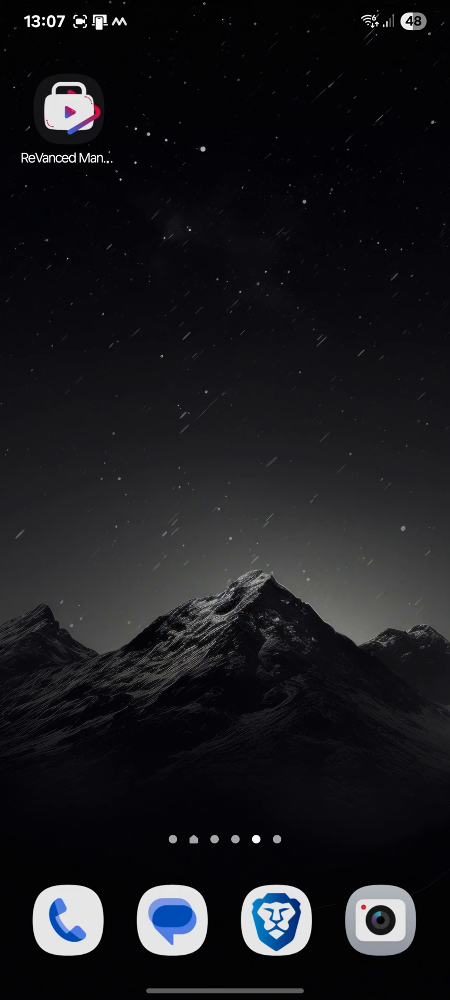
{"action": "left_click", "coordinate": [67, 107]}
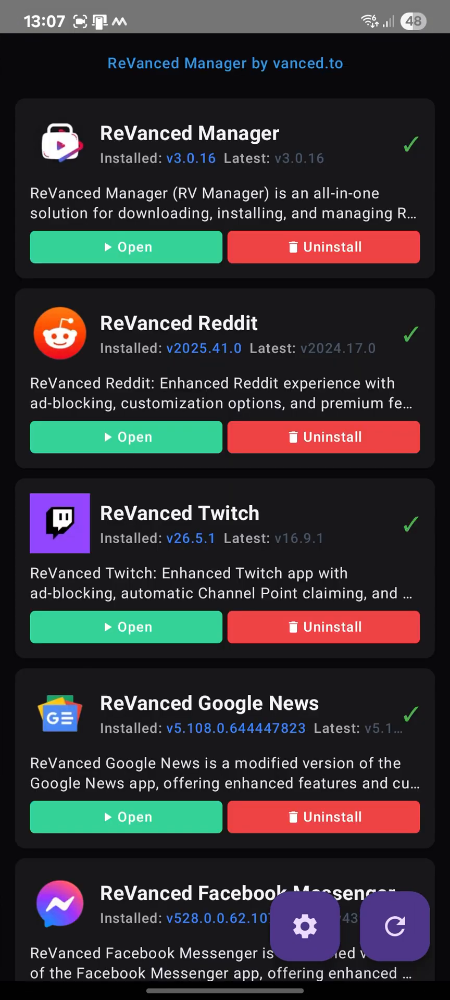
{"action": "scroll", "scroll_direction": "down", "scroll_amount": 3}
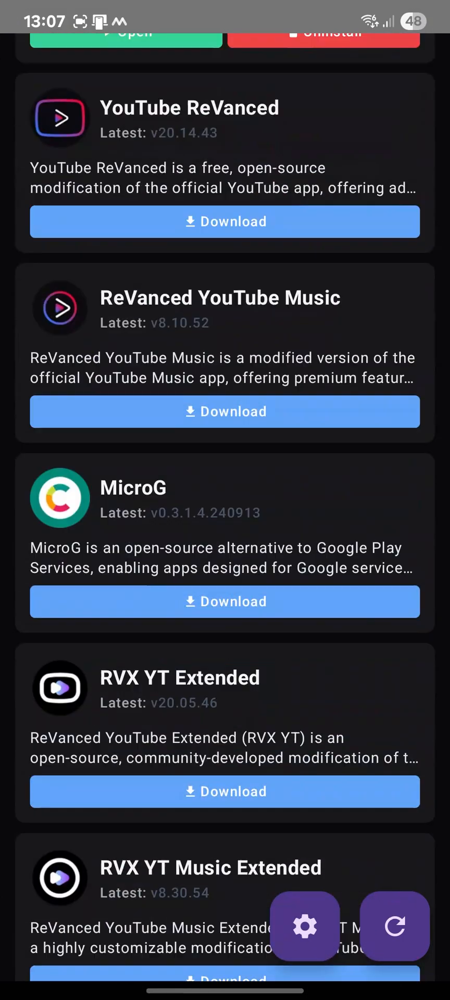
{"action": "scroll", "scroll_direction": "up", "scroll_amount": 3}
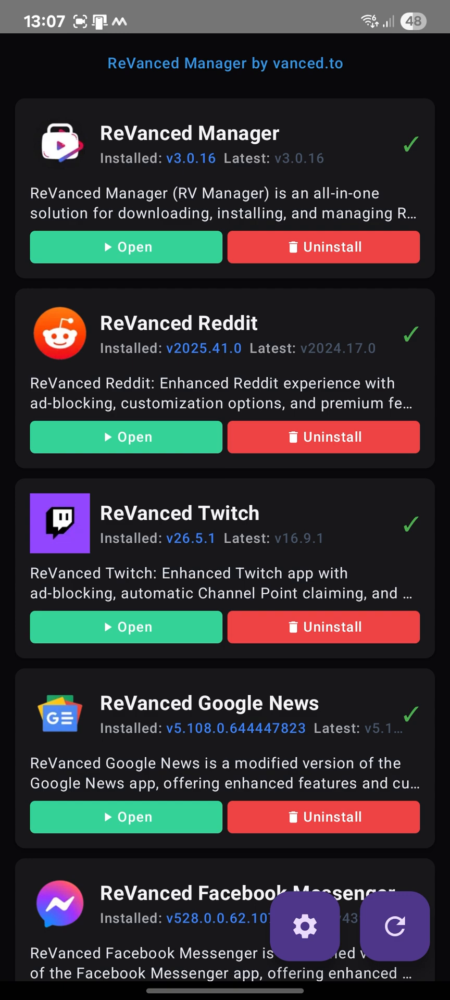
{"action": "key", "text": "HOME"}
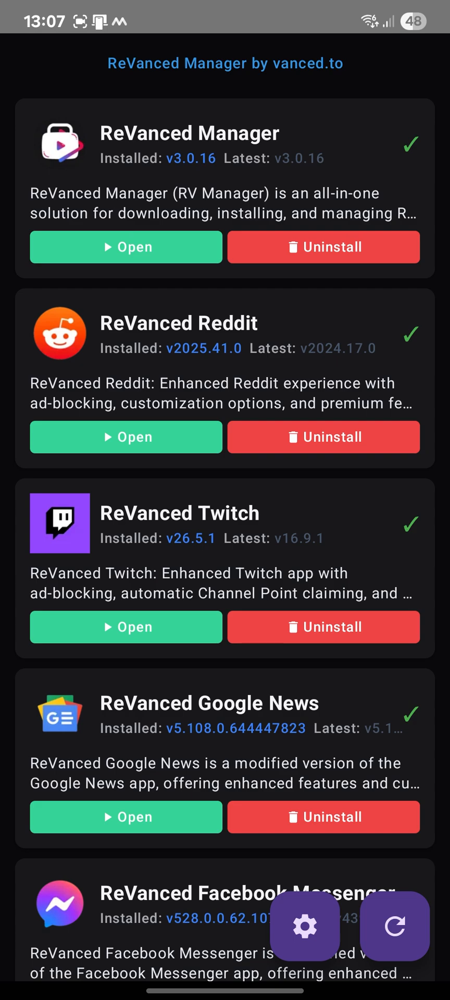
{"action": "scroll", "scroll_direction": "down", "scroll_amount": 3}
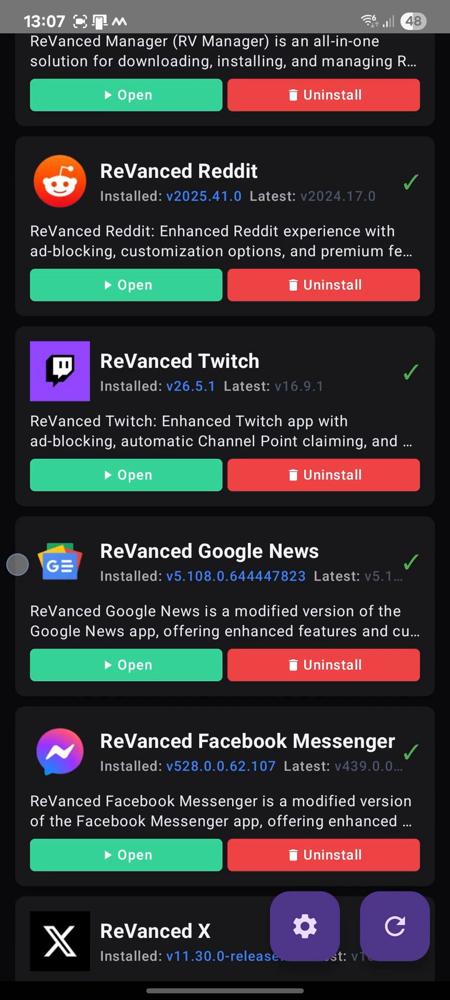
{"action": "scroll", "scroll_direction": "down", "scroll_amount": 3}
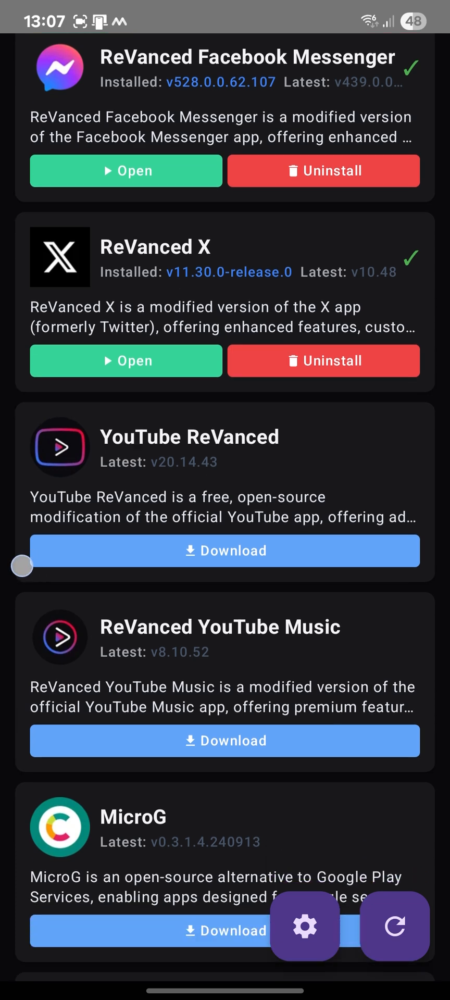
{"action": "scroll", "scroll_direction": "down", "scroll_amount": 3}
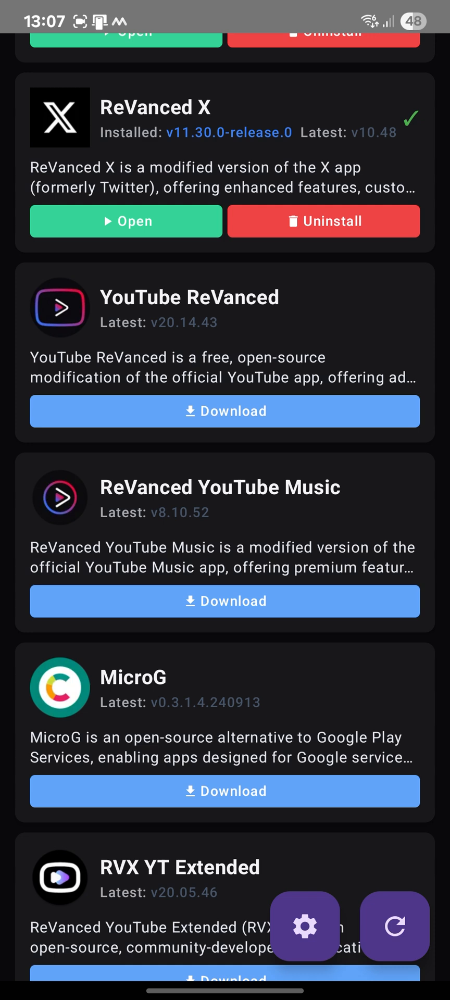
{"action": "scroll", "scroll_direction": "down", "scroll_amount": 3}
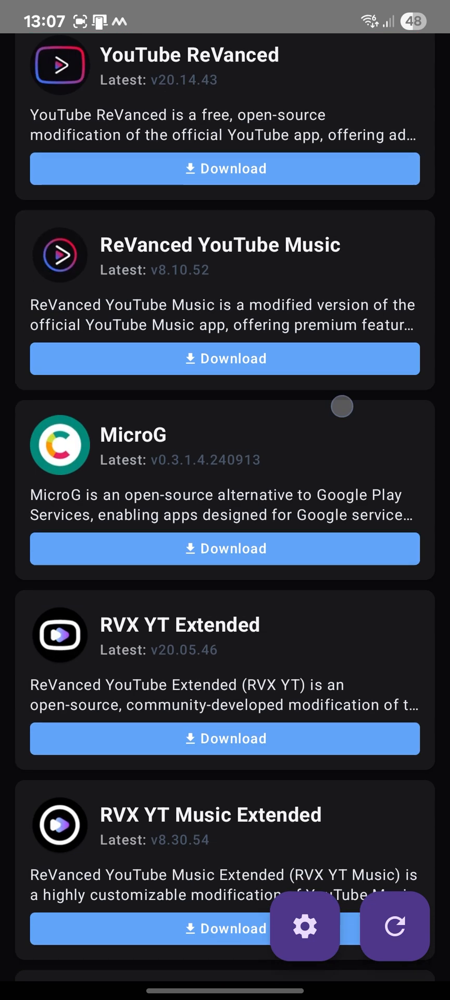
Download MicroG and grant ReVanced Manager permission to install unknown apps.
{"action": "left_click", "coordinate": [225, 548]}
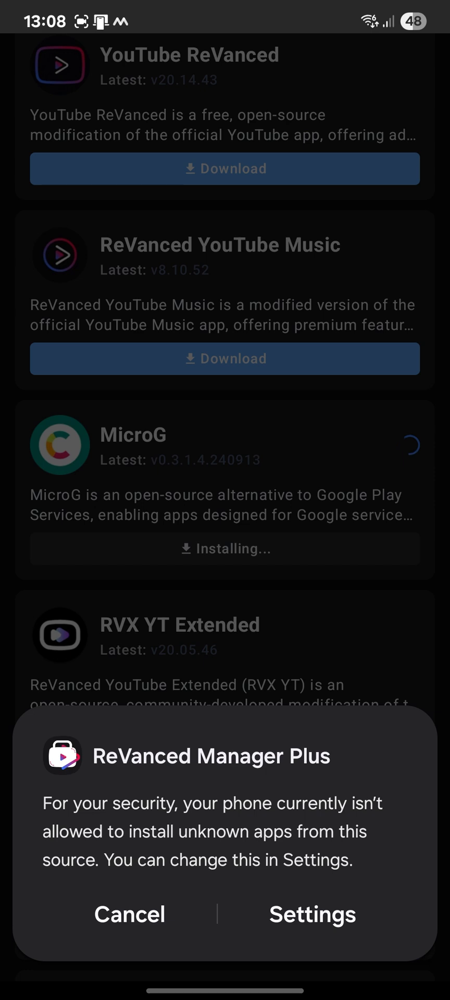
{"action": "left_click", "coordinate": [311, 914]}
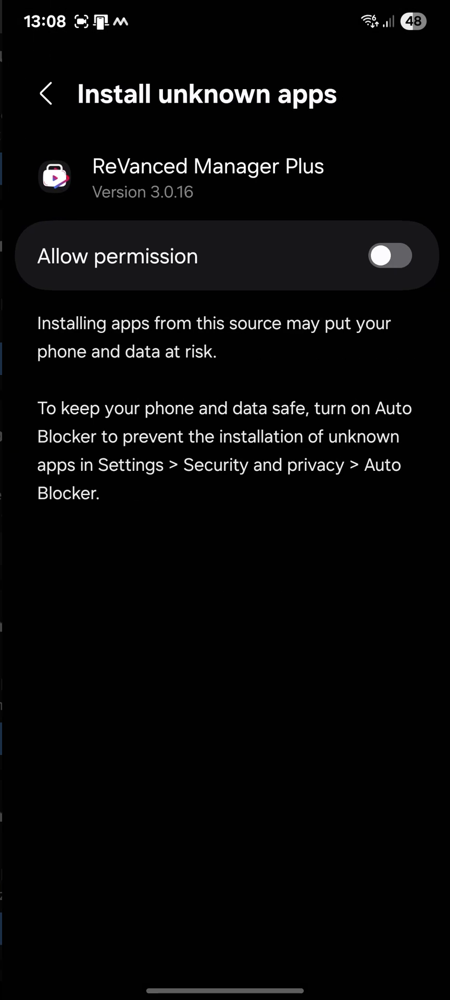
{"action": "left_click", "coordinate": [386, 255]}
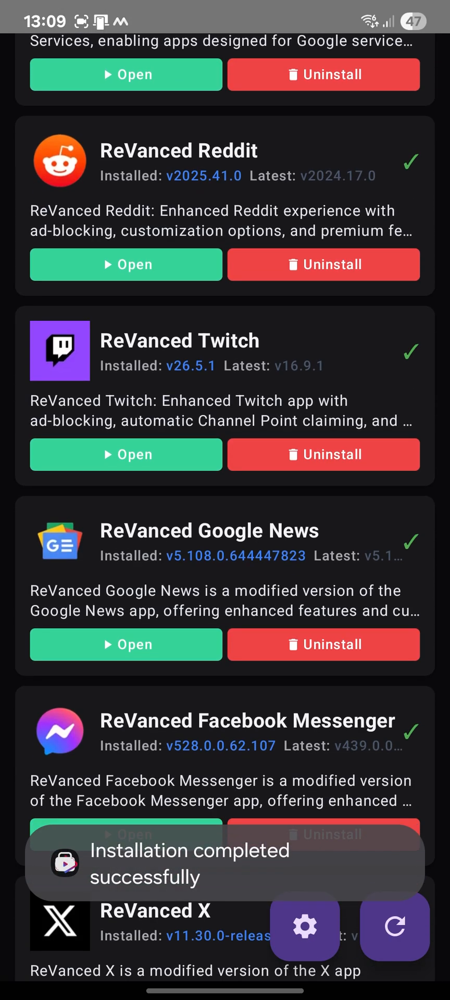
{"action": "scroll", "scroll_direction": "down", "scroll_amount": 3}
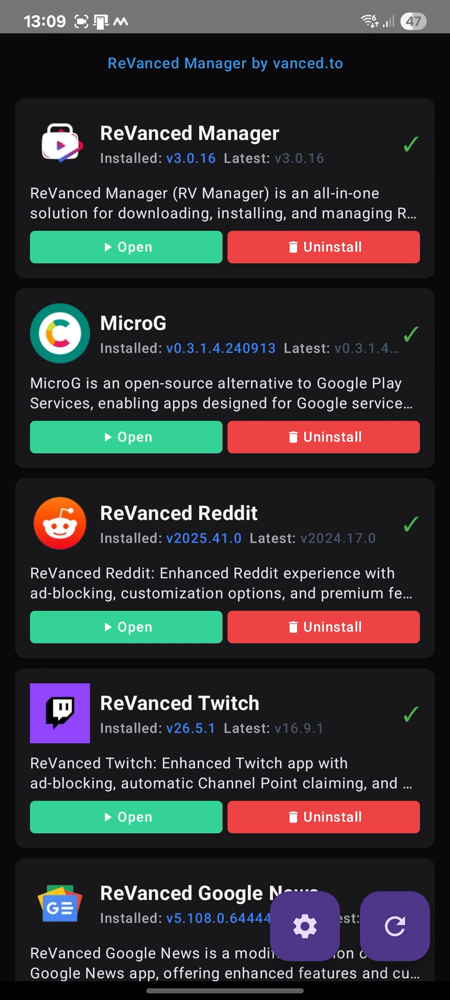
Open microG's Google Accounts settings and let all apps find the accounts.
{"action": "left_click", "coordinate": [126, 437]}
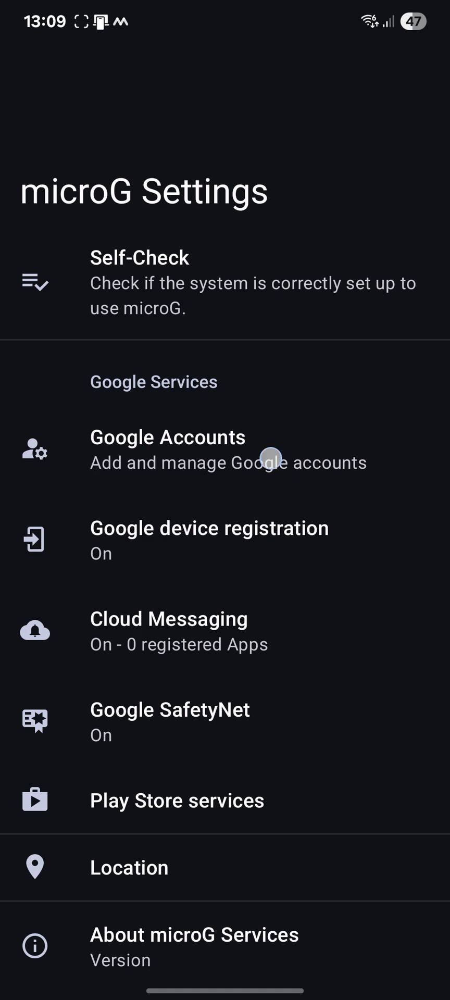
{"action": "left_click", "coordinate": [168, 452]}
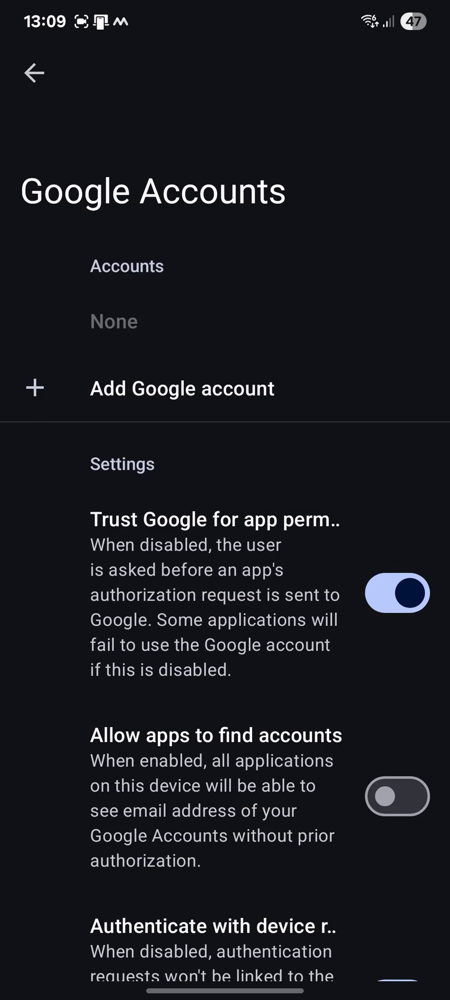
{"action": "scroll", "scroll_direction": "down", "scroll_amount": 3}
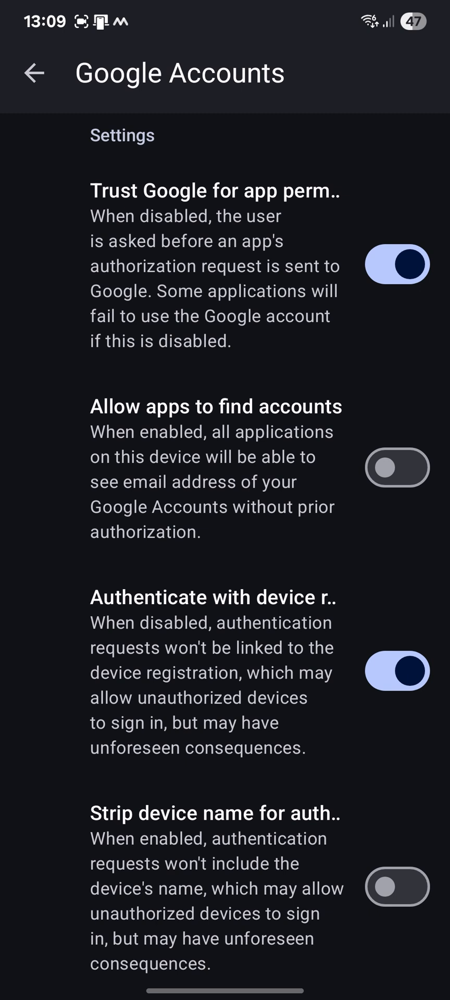
{"action": "left_click", "coordinate": [396, 467]}
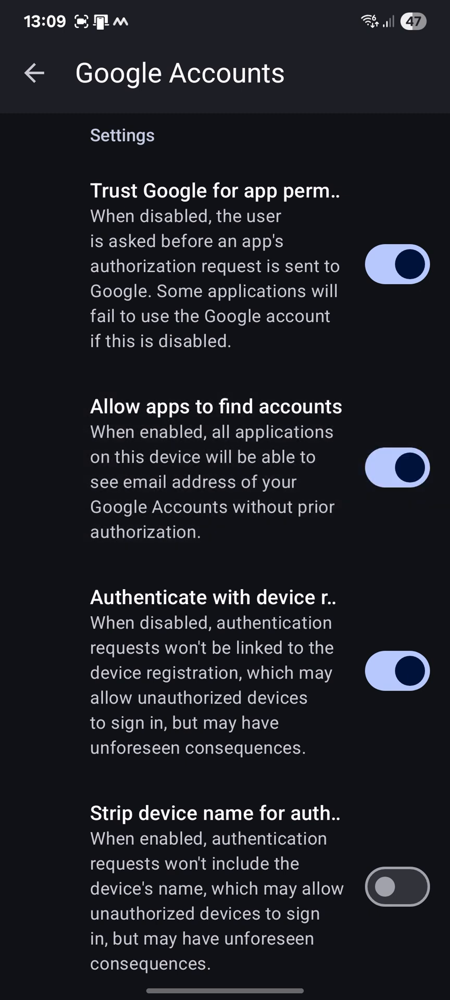
Start a Google account sign-in and answer the microG Services prompt.
{"action": "scroll", "scroll_direction": "down", "scroll_amount": 3}
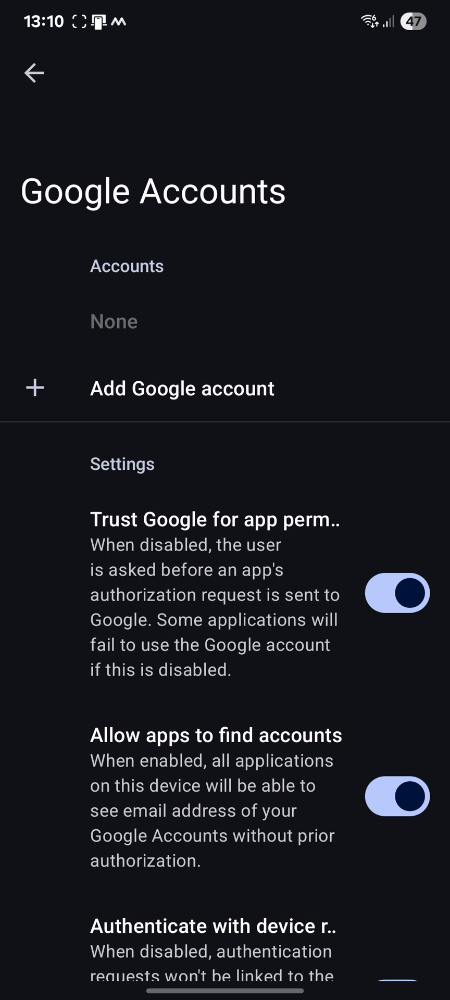
{"action": "left_click", "coordinate": [182, 388]}
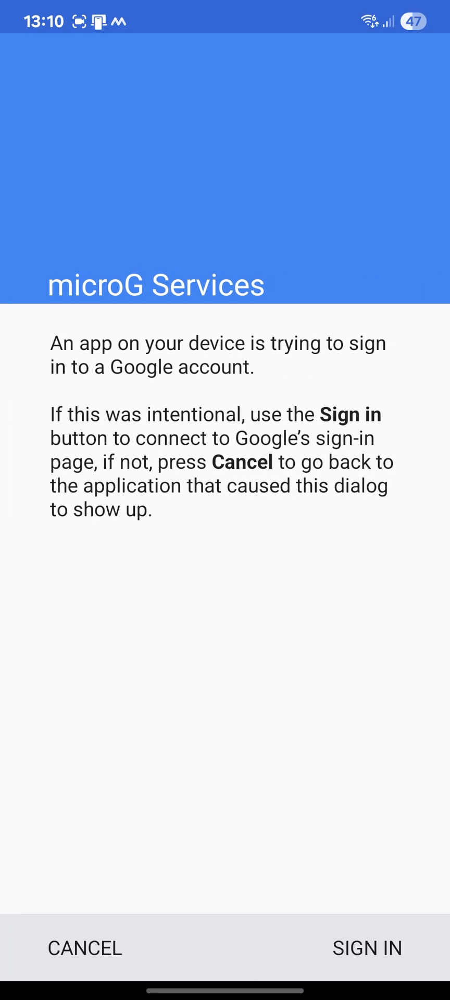
{"action": "left_click", "coordinate": [366, 947]}
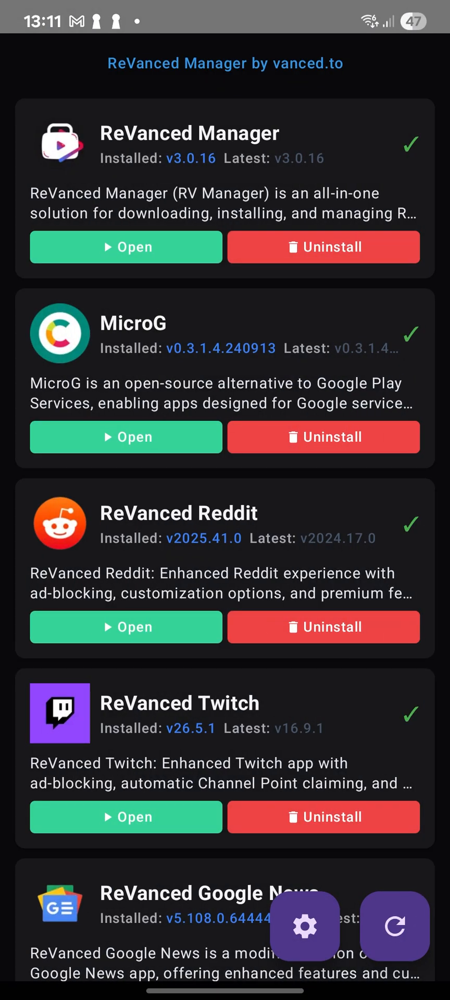
Download YouTube ReVanced and approve its installation in the installer prompt.
{"action": "scroll", "scroll_direction": "down", "scroll_amount": 3}
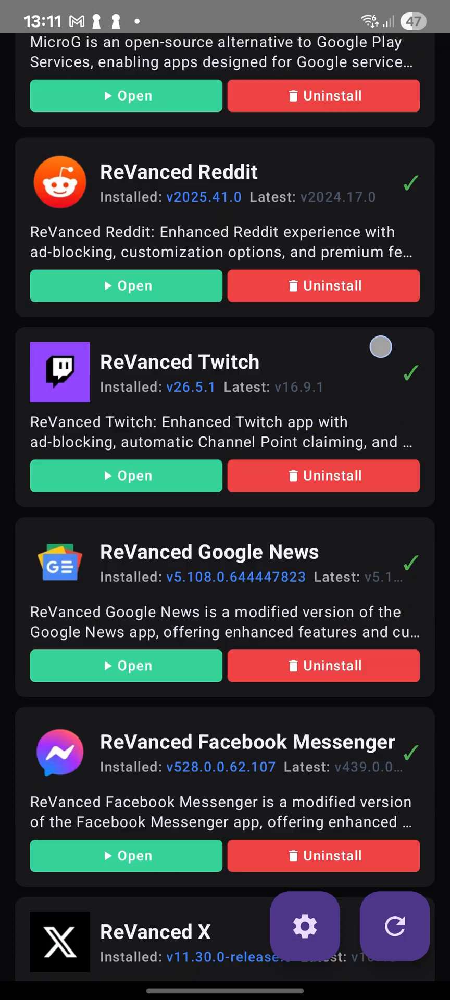
{"action": "scroll", "scroll_direction": "down", "scroll_amount": 3}
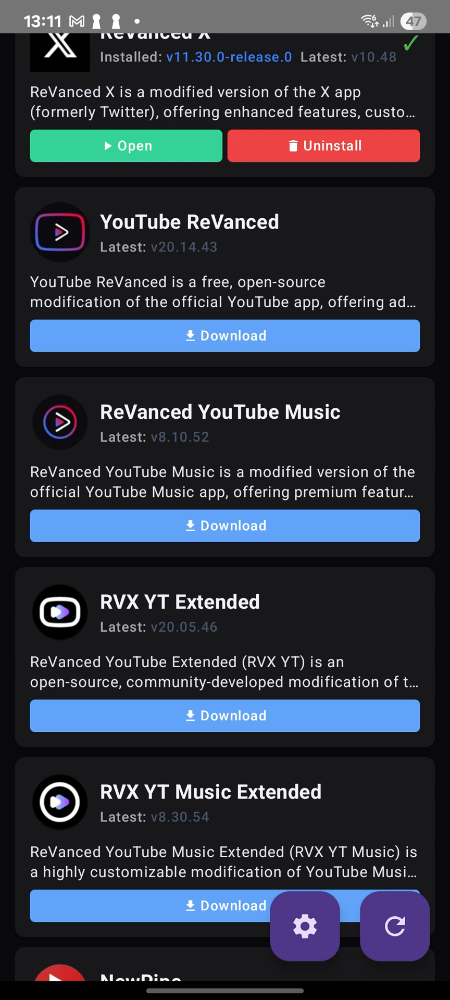
{"action": "left_click", "coordinate": [225, 336]}
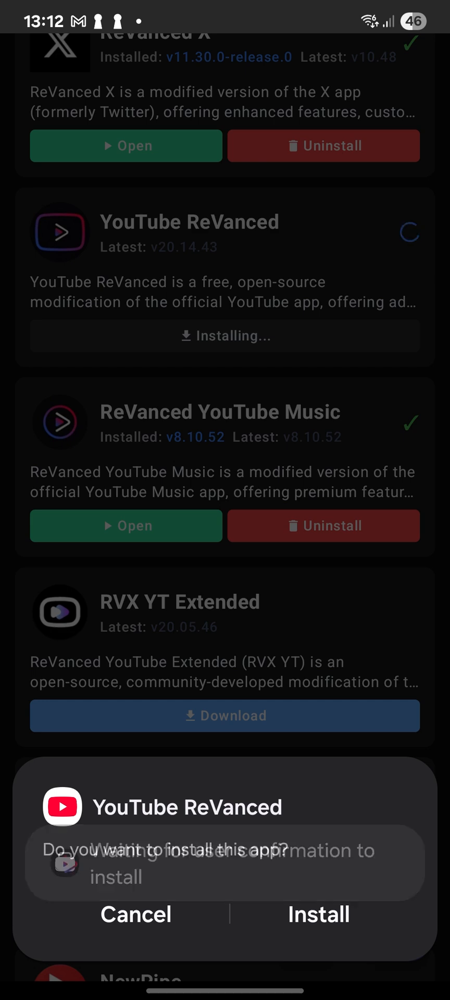
{"action": "left_click", "coordinate": [318, 914]}
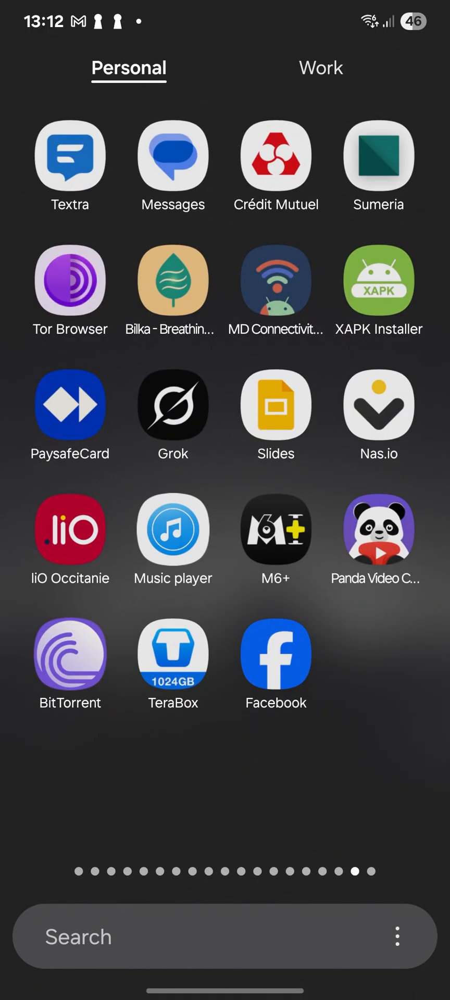
Swipe to the last app drawer page and open YouTube's App info from its icon.
{"action": "scroll", "scroll_direction": "left", "scroll_amount": 3}
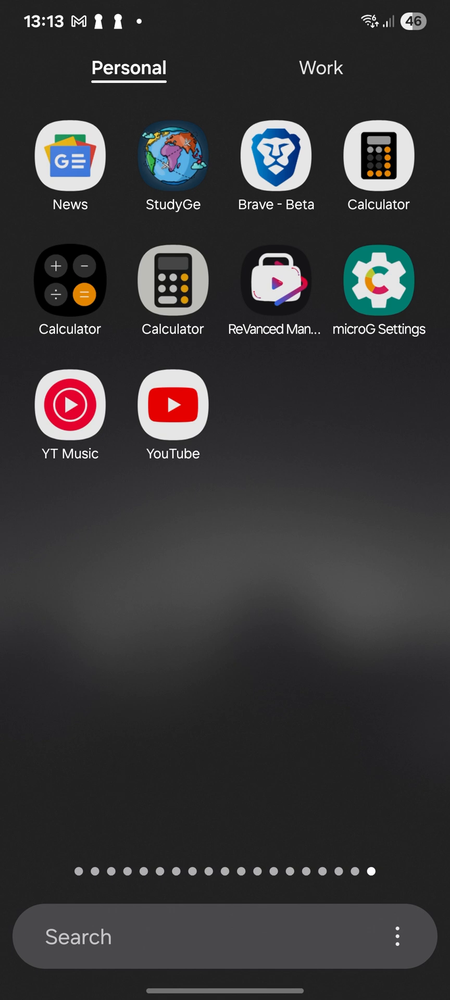
{"action": "left_click_drag", "start_coordinate": [171, 405], "coordinate": [206, 897]}
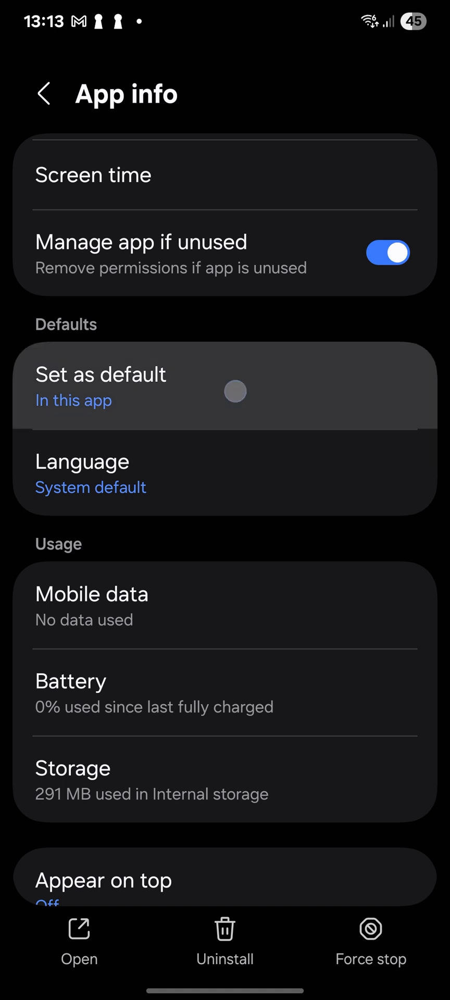
{"action": "left_click", "coordinate": [101, 386]}
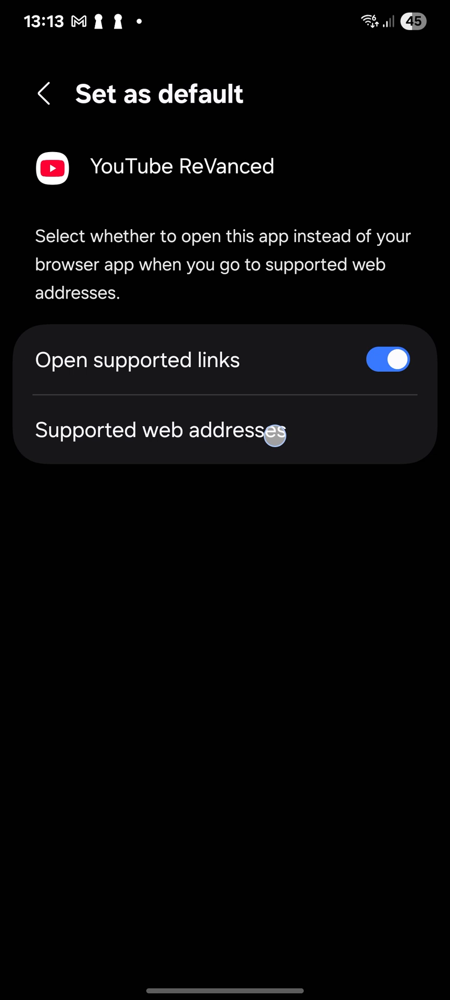
{"action": "left_click", "coordinate": [158, 429]}
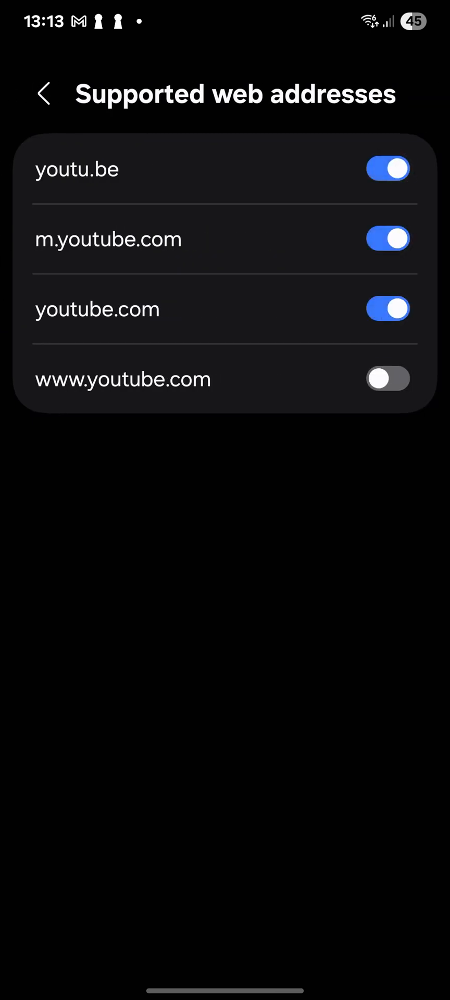
{"action": "left_click", "coordinate": [387, 378]}
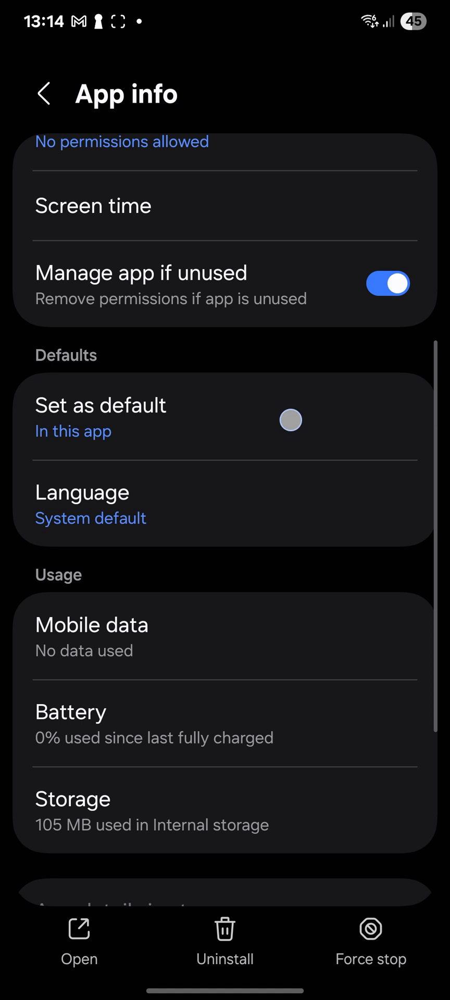
{"action": "left_click", "coordinate": [100, 406]}
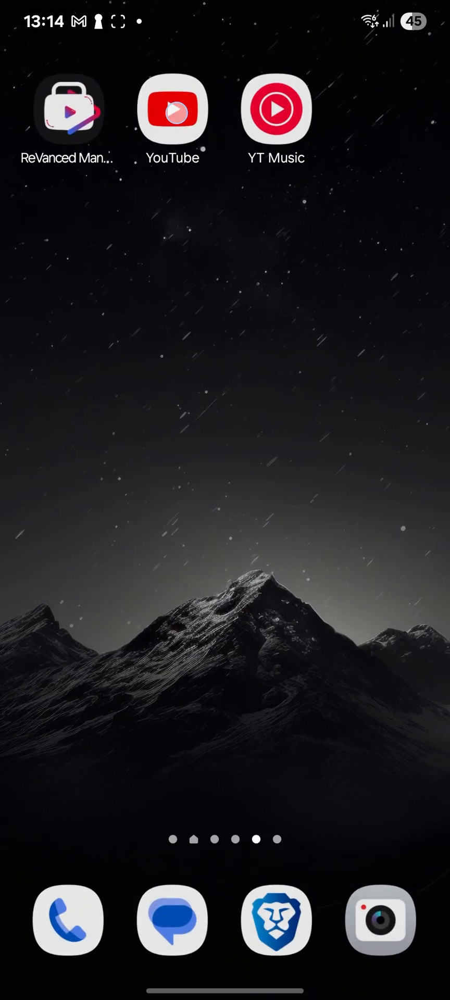
{"action": "left_click", "coordinate": [171, 108]}
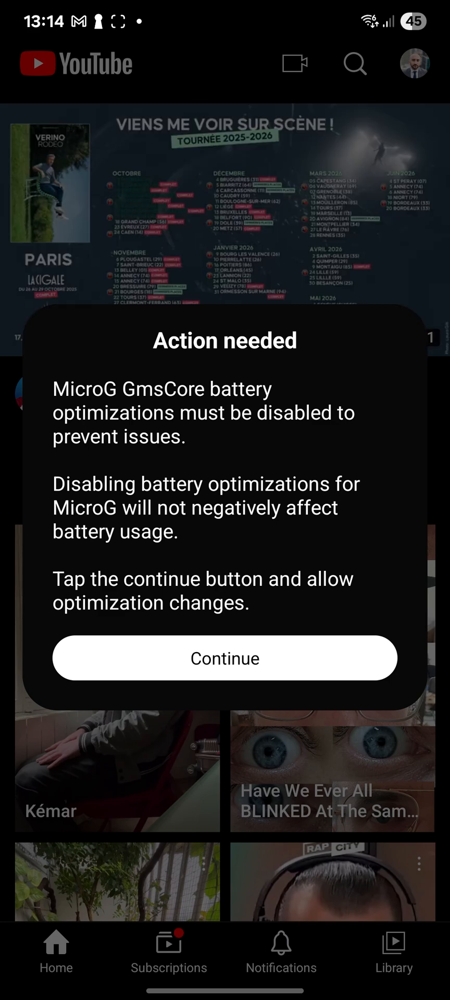
Accept the Action needed dialog to turn off microG battery optimization.
{"action": "left_click", "coordinate": [224, 657]}
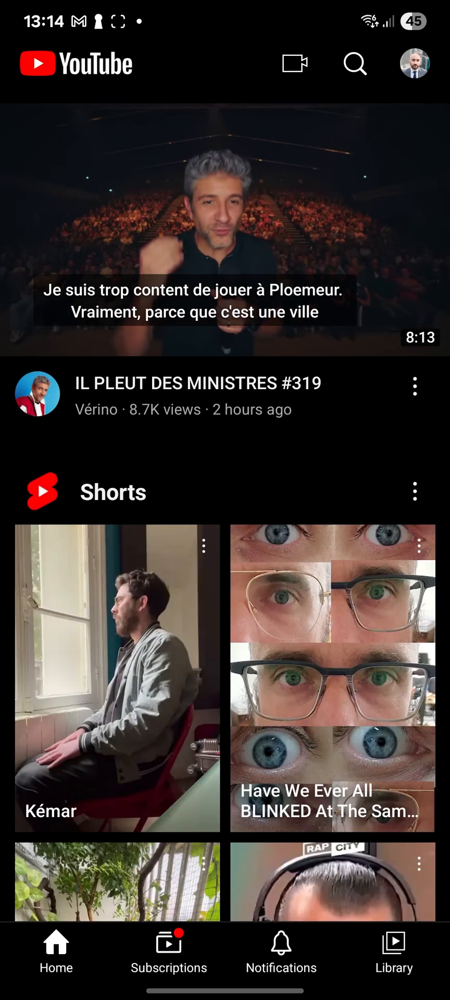
Scroll the Home feed and play The Octopus Useless Box video.
{"action": "scroll", "scroll_direction": "down", "scroll_amount": 3}
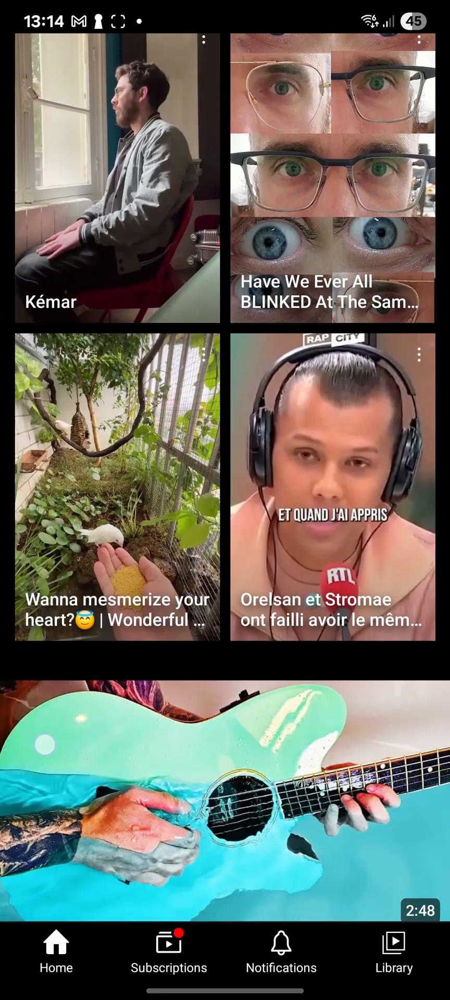
{"action": "scroll", "scroll_direction": "down", "scroll_amount": 3}
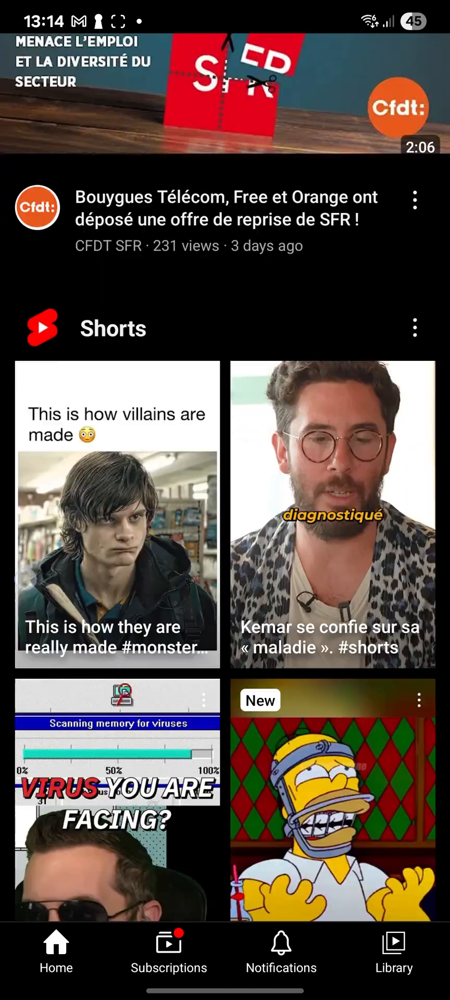
{"action": "scroll", "scroll_direction": "down", "scroll_amount": 3}
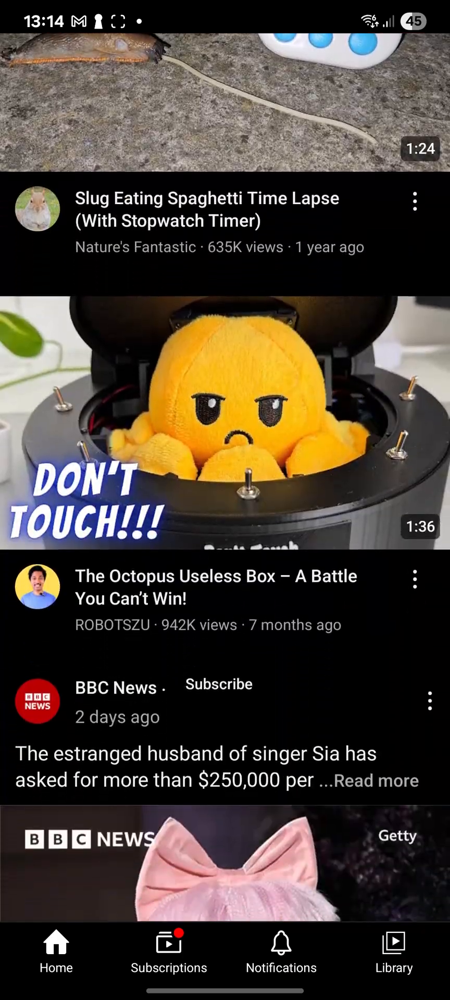
{"action": "scroll", "scroll_direction": "down", "scroll_amount": 3}
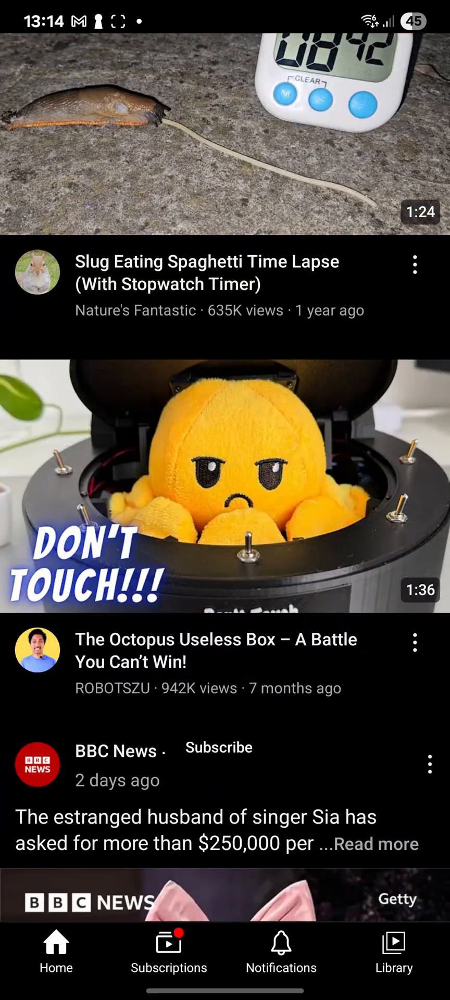
{"action": "left_click", "coordinate": [225, 485]}
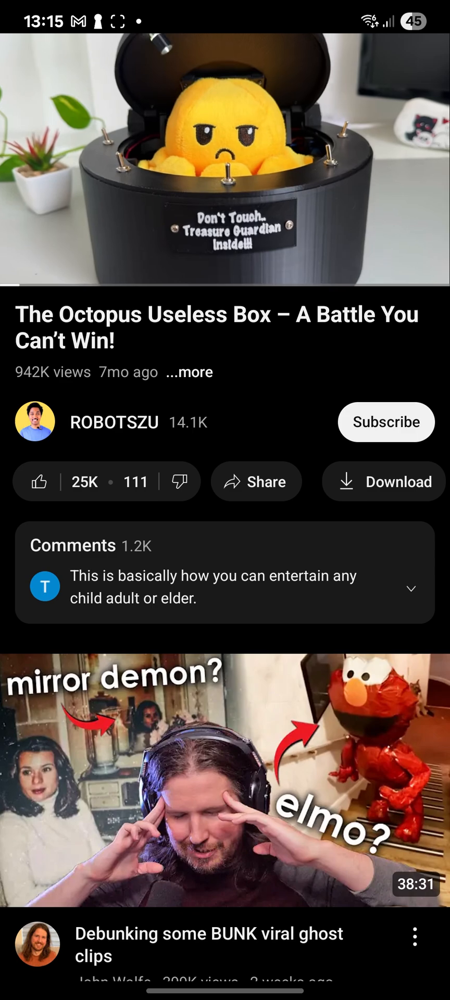
Minimize the playing video into a mini player and keep scrolling the feed.
{"action": "left_click", "coordinate": [225, 163]}
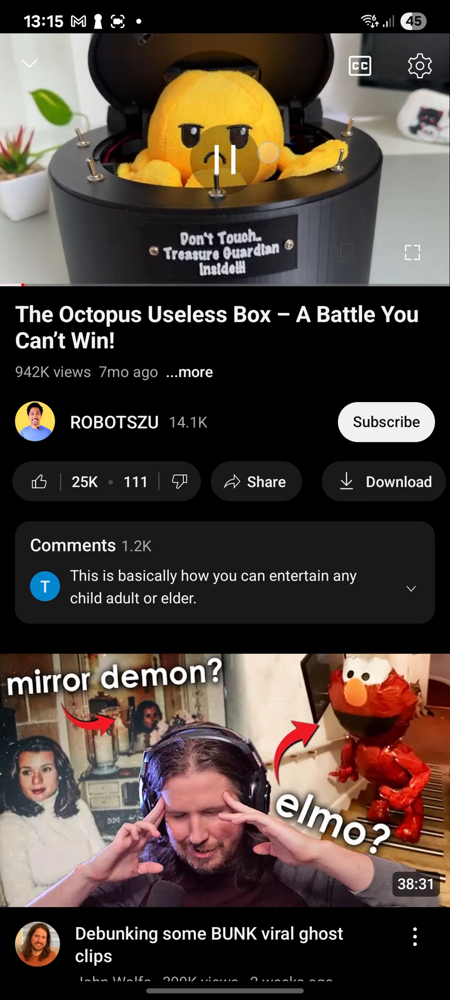
{"action": "left_click", "coordinate": [29, 63]}
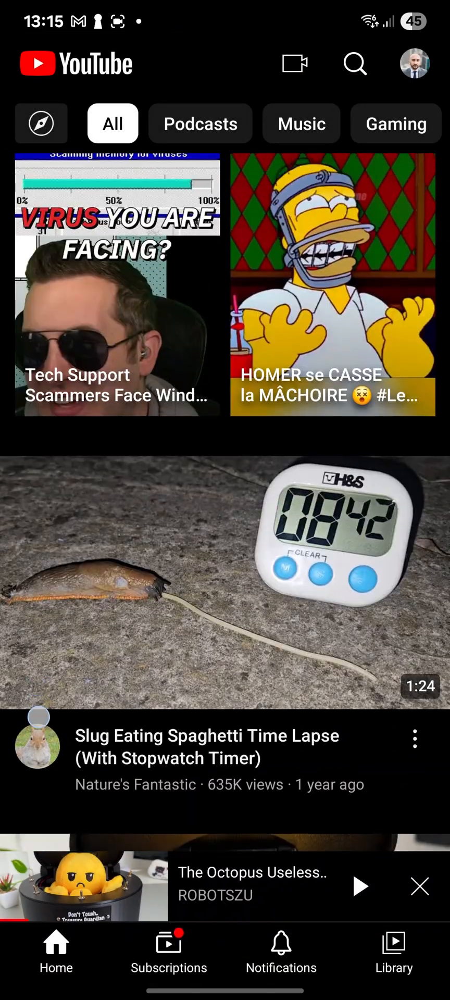
{"action": "scroll", "scroll_direction": "down", "scroll_amount": 3}
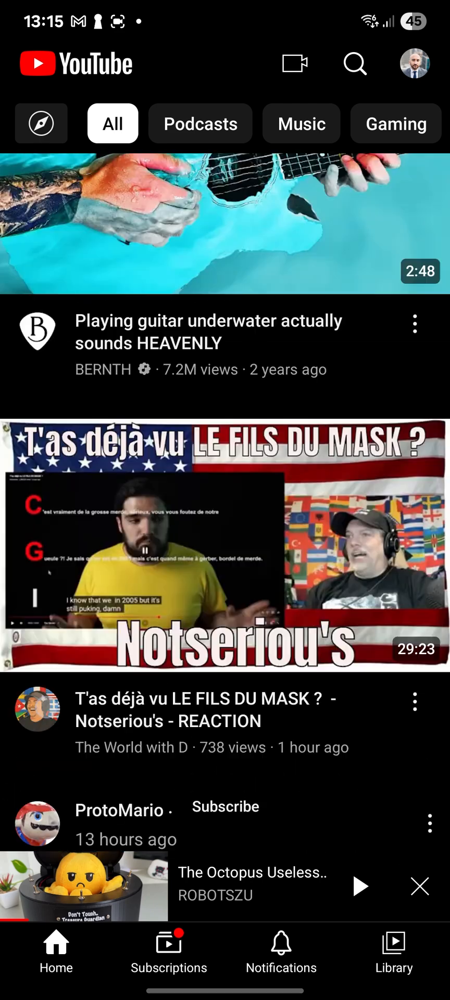
{"action": "scroll", "scroll_direction": "down", "scroll_amount": 3}
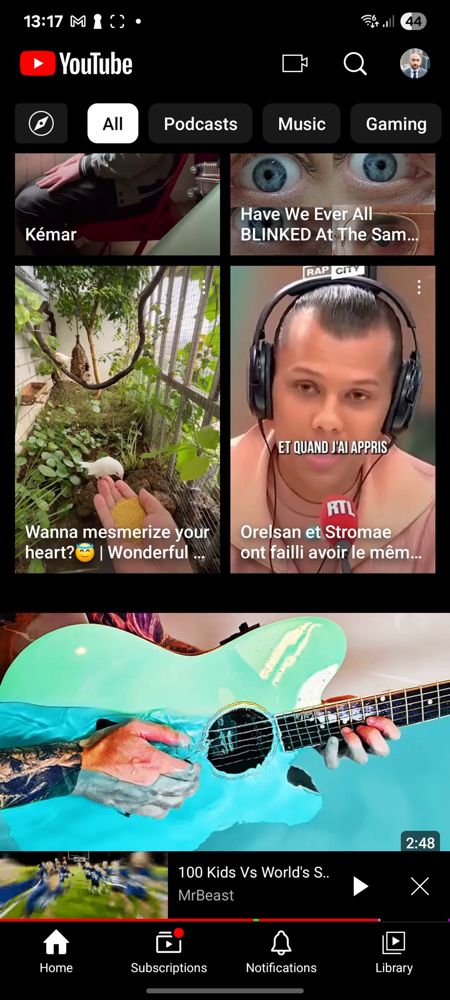
{"action": "left_click", "coordinate": [415, 64]}
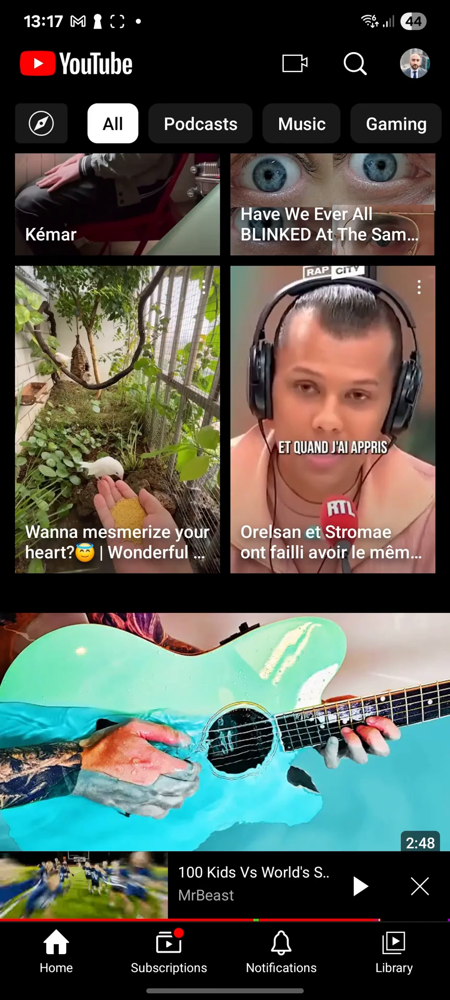
Go from the account menu through Settings and ReVanced to the Shorts settings page.
{"action": "left_click", "coordinate": [414, 64]}
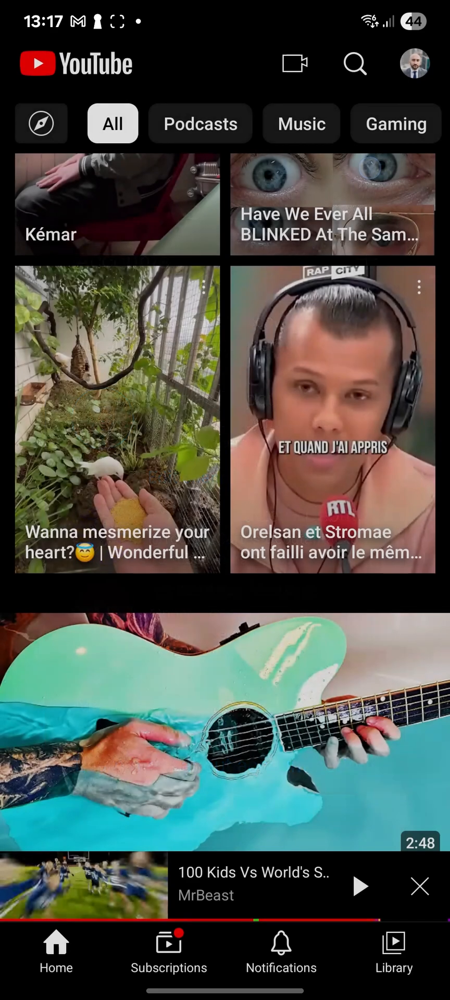
{"action": "left_click", "coordinate": [415, 64]}
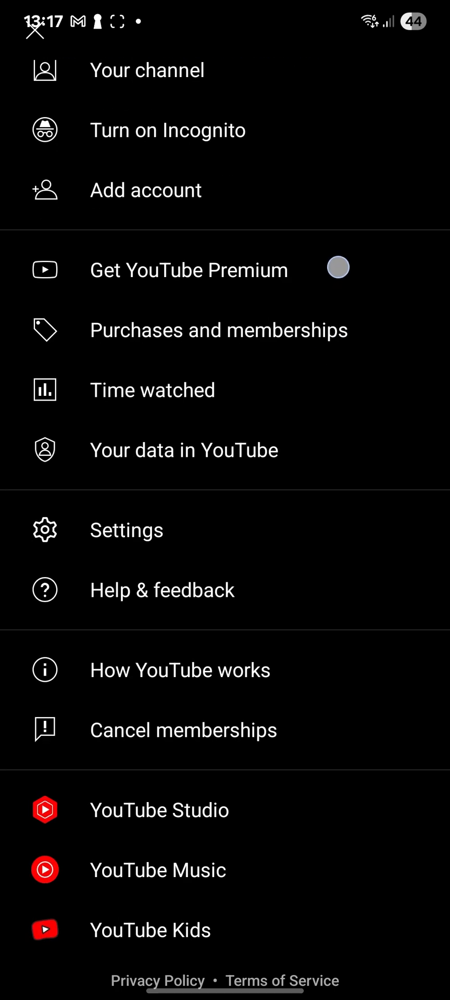
{"action": "left_click", "coordinate": [126, 530]}
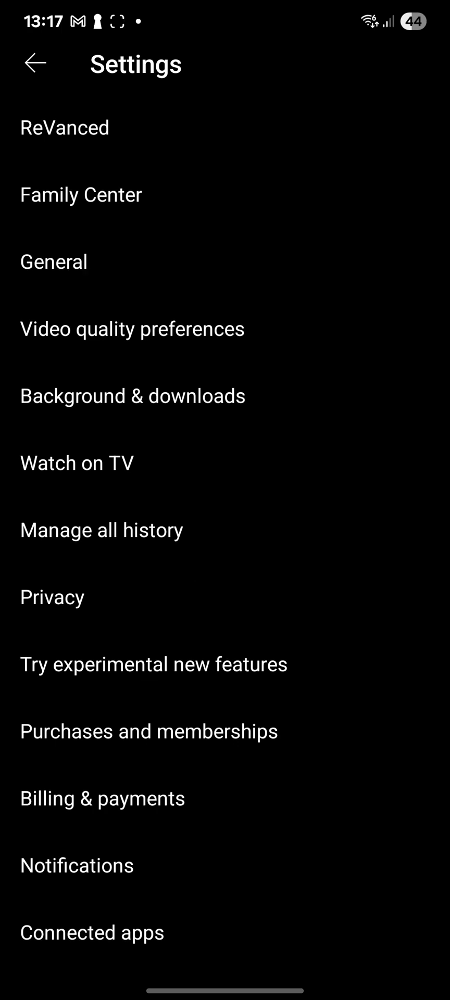
{"action": "left_click", "coordinate": [65, 127]}
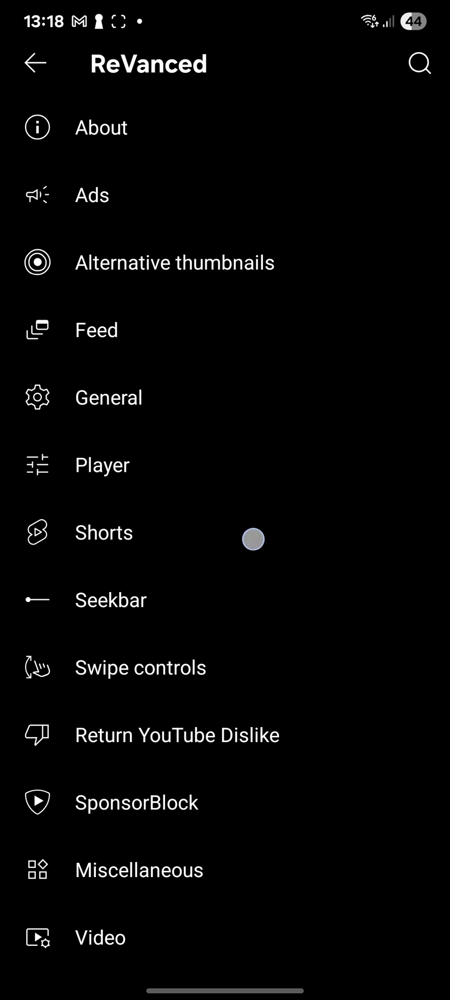
{"action": "left_click", "coordinate": [103, 532]}
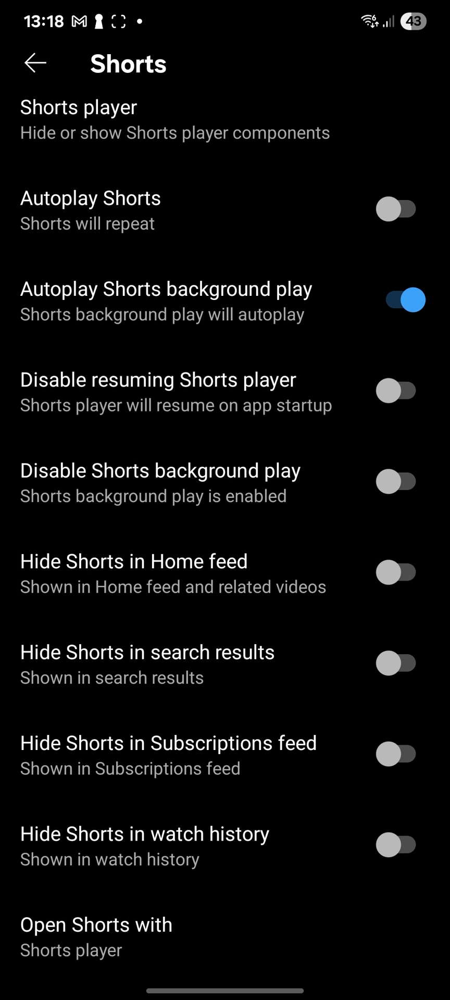
Enable Disable resuming Shorts player, Disable Shorts background play, and hide Shorts in Home, search, Subscriptions.
{"action": "left_click", "coordinate": [394, 392]}
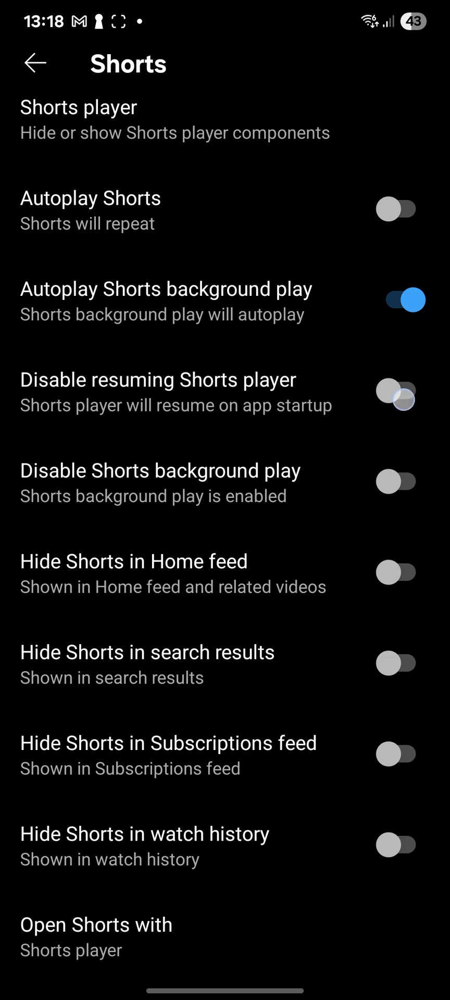
{"action": "left_click", "coordinate": [396, 398]}
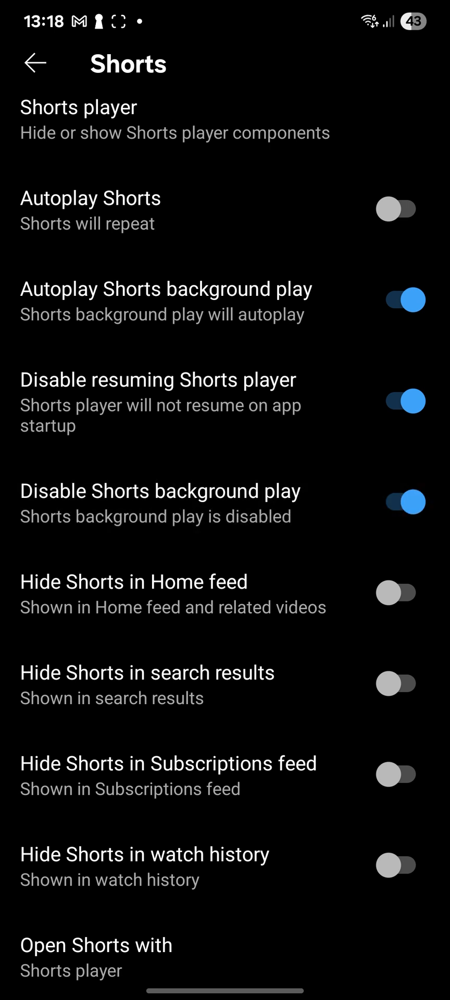
{"action": "left_click", "coordinate": [395, 593]}
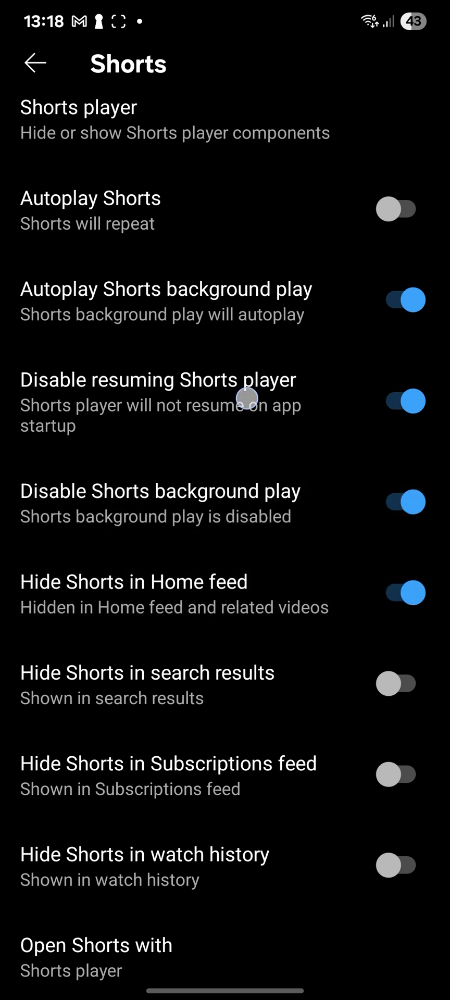
{"action": "left_click", "coordinate": [401, 683]}
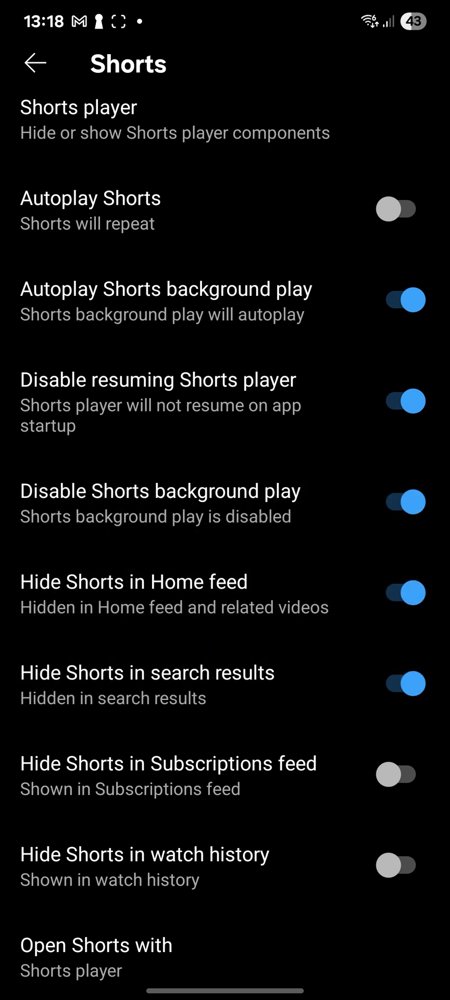
{"action": "left_click", "coordinate": [398, 775]}
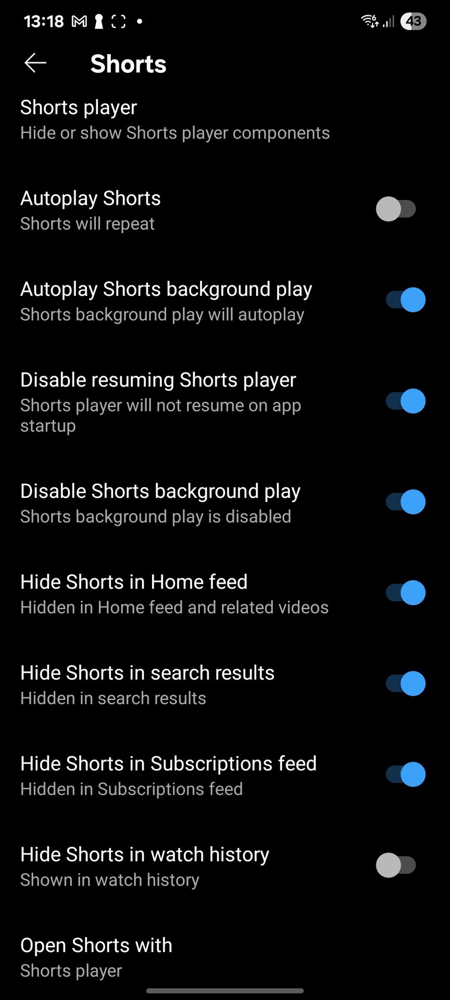
Toggle one more Shorts option further down and enter the Shorts player component settings.
{"action": "scroll", "scroll_direction": "down", "scroll_amount": 3}
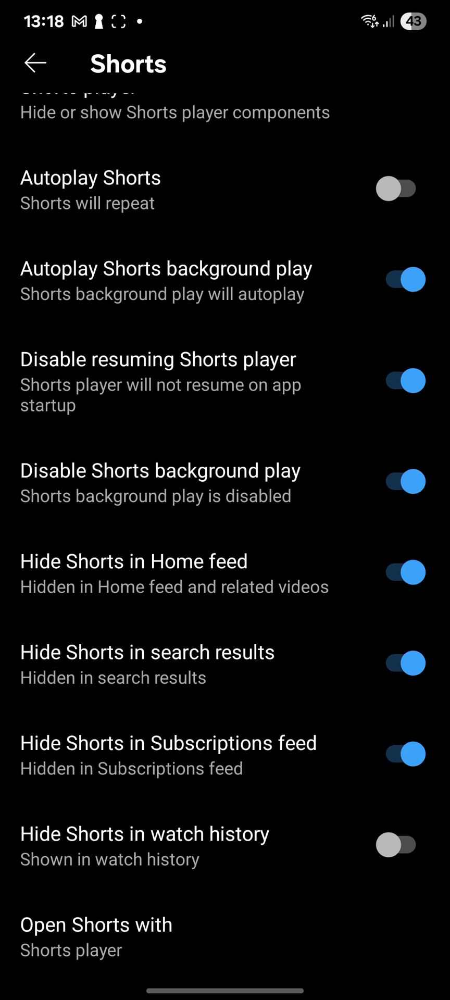
{"action": "left_click", "coordinate": [396, 844]}
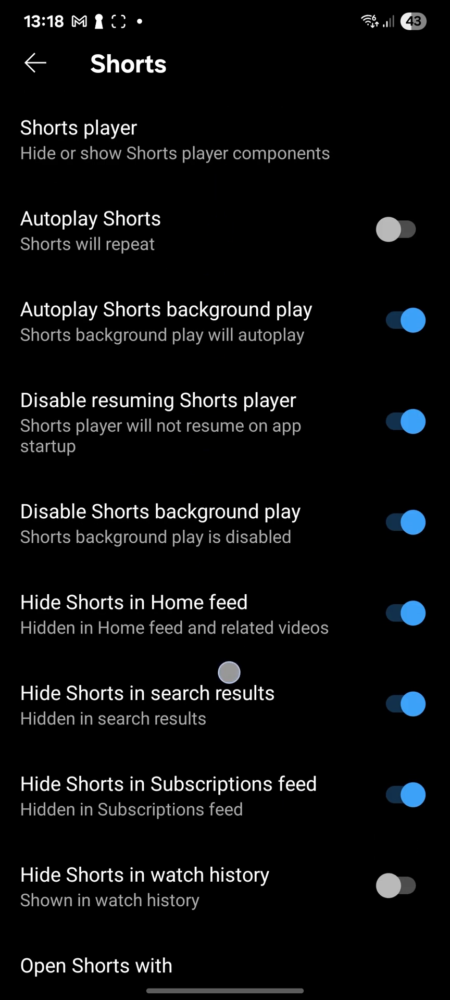
{"action": "mouse_move", "coordinate": [196, 696]}
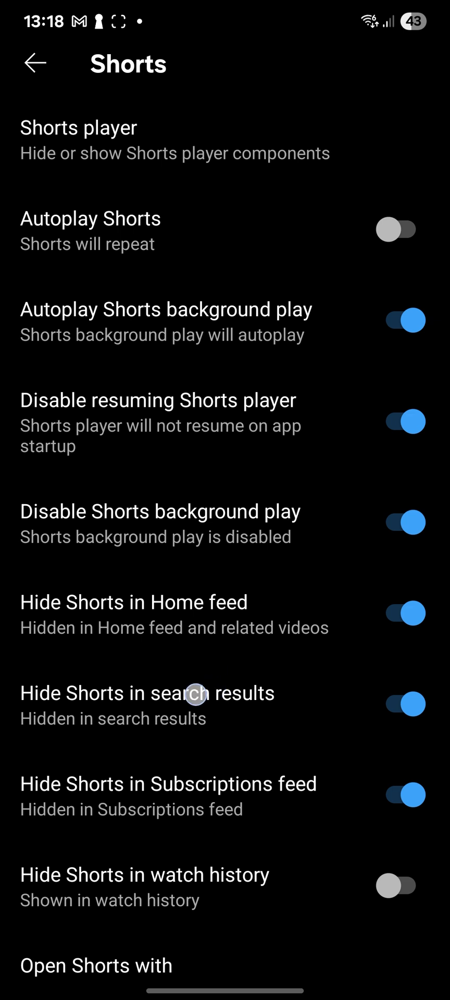
{"action": "left_click", "coordinate": [78, 127]}
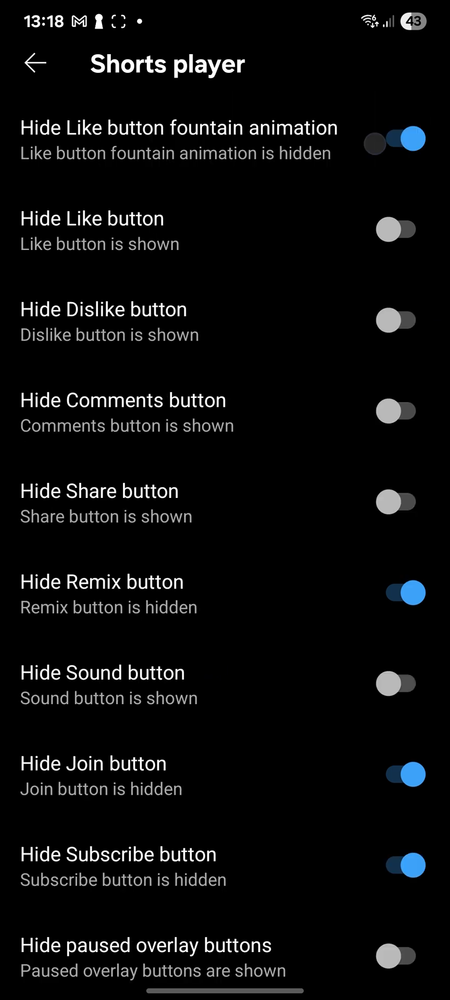
Back out of the Shorts player settings to the YouTube Home feed and scroll it.
{"action": "left_click", "coordinate": [395, 139]}
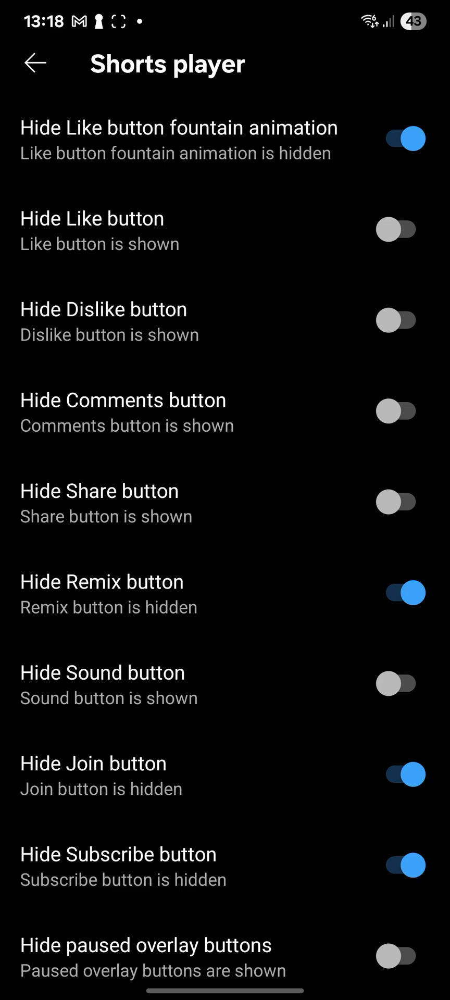
{"action": "left_click", "coordinate": [37, 63]}
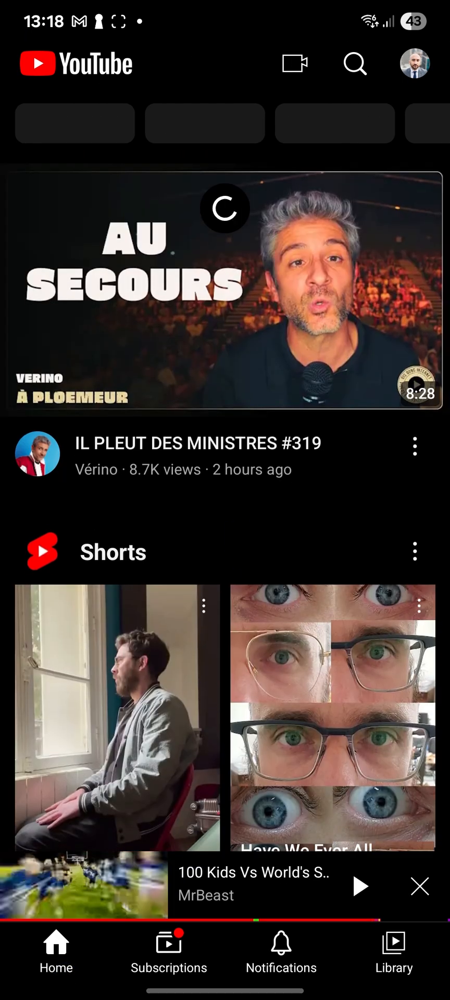
{"action": "scroll", "scroll_direction": "down", "scroll_amount": 3}
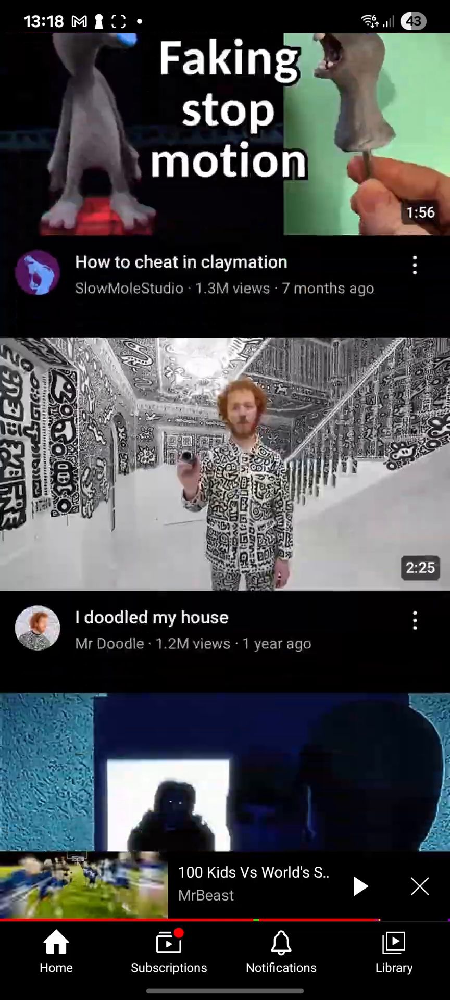
Scroll the Home feed, then launch YT Music ReVanced from the home screen.
{"action": "scroll", "scroll_direction": "down", "scroll_amount": 3}
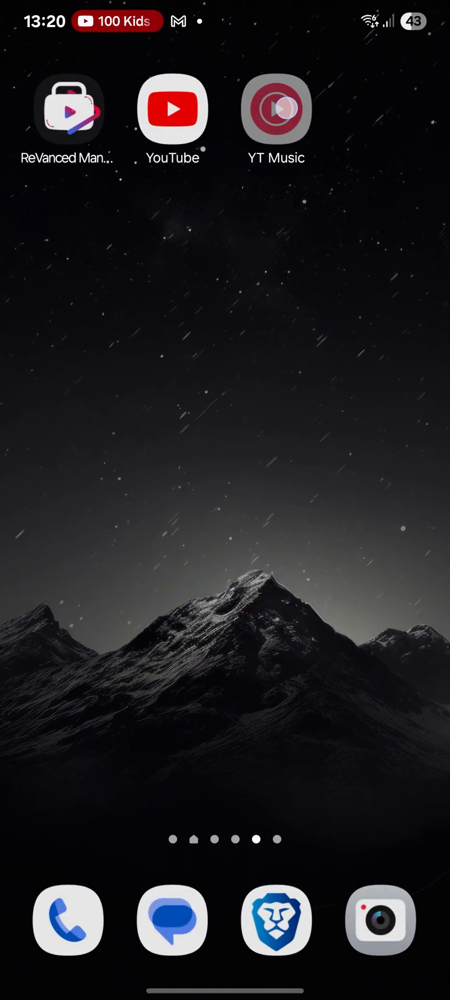
{"action": "left_click", "coordinate": [276, 109]}
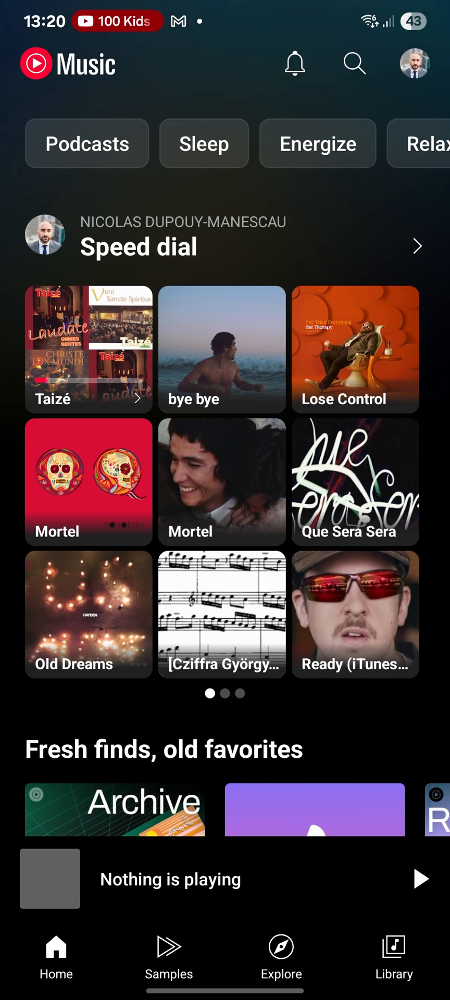
Scroll through YT Music's Speed dial and Fresh finds sections, then exit to the home screen.
{"action": "scroll", "scroll_direction": "down", "scroll_amount": 3}
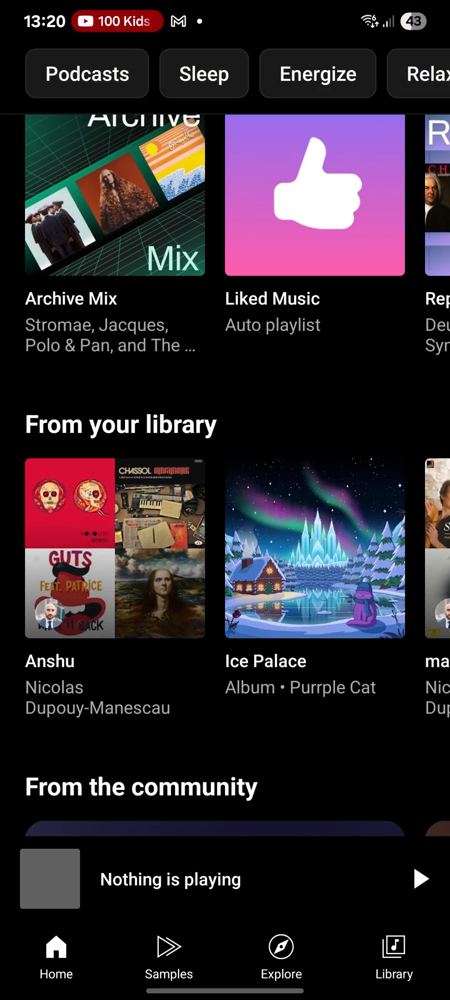
{"action": "scroll", "scroll_direction": "down", "scroll_amount": 3}
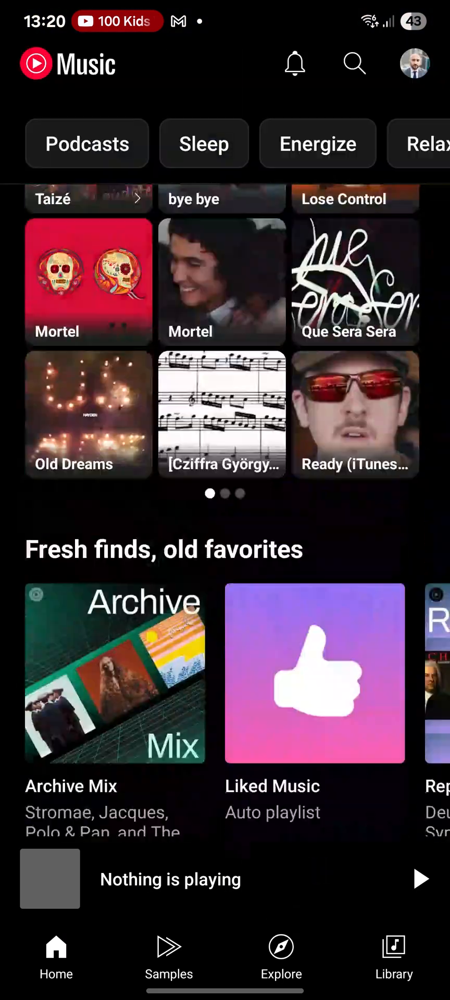
{"action": "scroll", "scroll_direction": "down", "scroll_amount": 3}
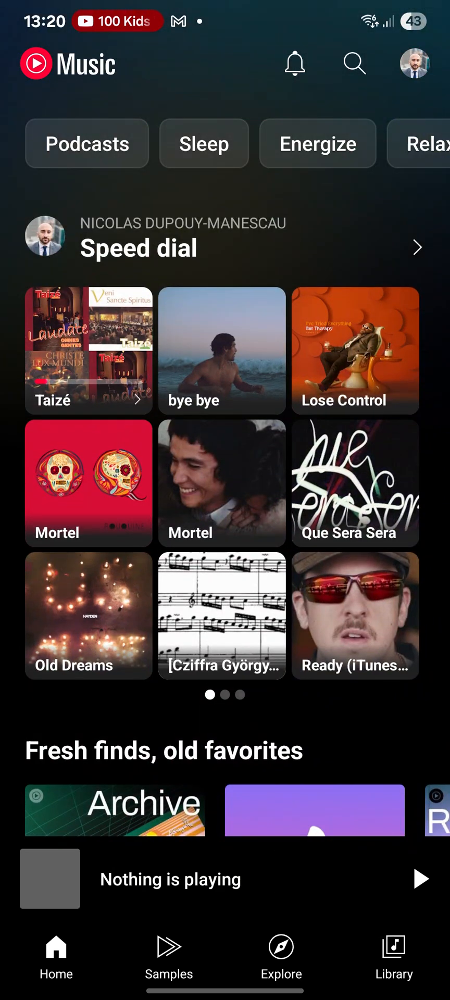
{"action": "left_click", "coordinate": [393, 957]}
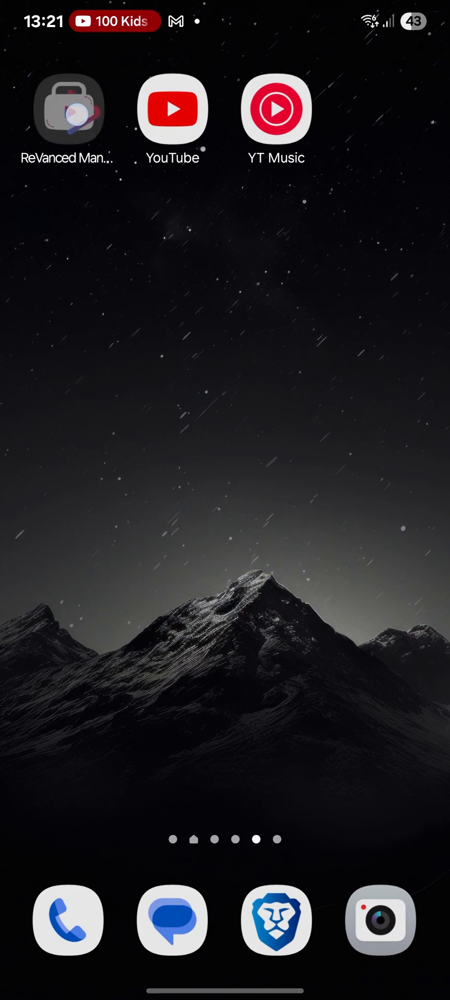
Launch ReVanced Manager and scroll its app list to the YouTube ReVanced and YouTube Music entries.
{"action": "left_click", "coordinate": [68, 109]}
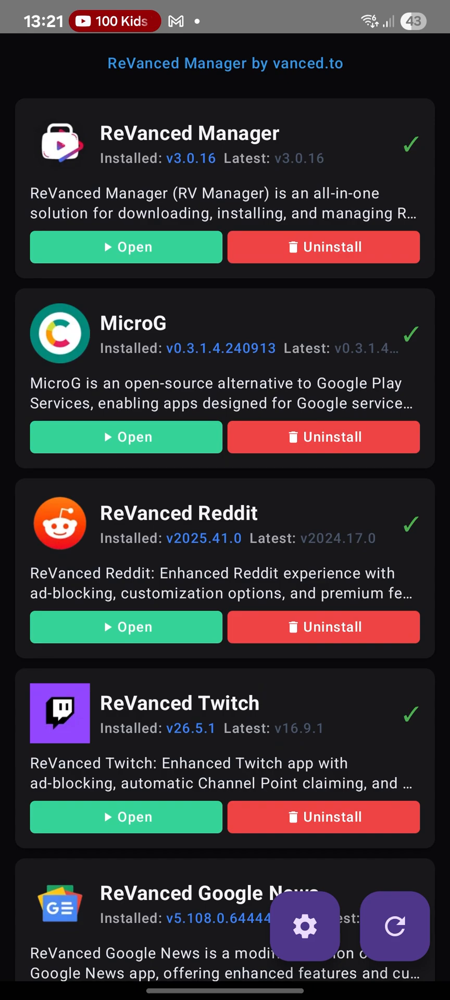
{"action": "scroll", "scroll_direction": "down", "scroll_amount": 3}
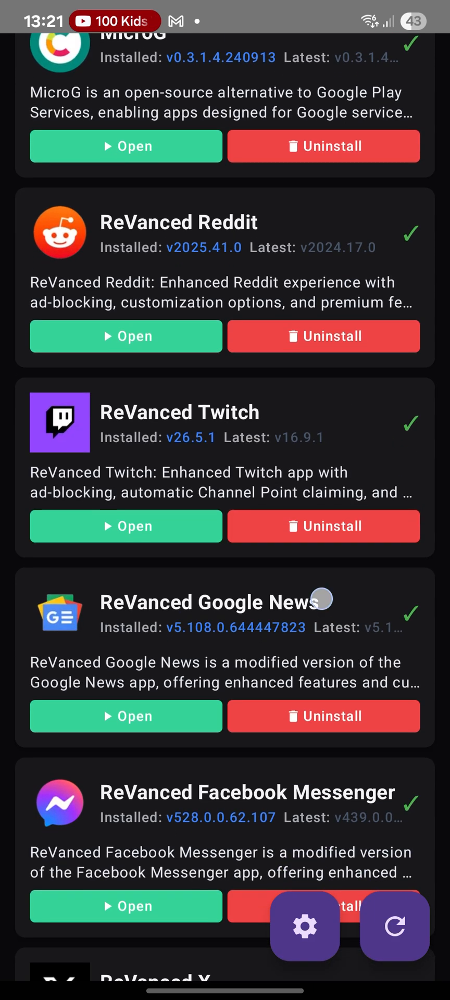
{"action": "scroll", "scroll_direction": "down", "scroll_amount": 3}
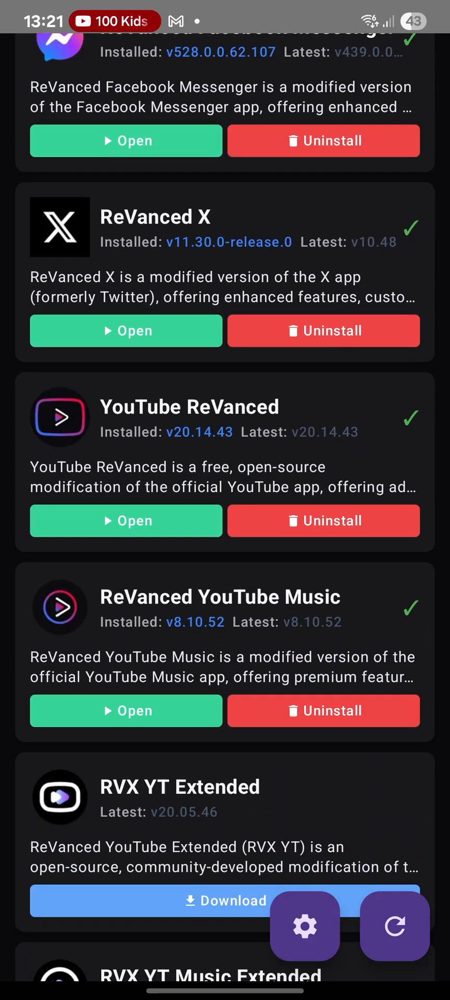